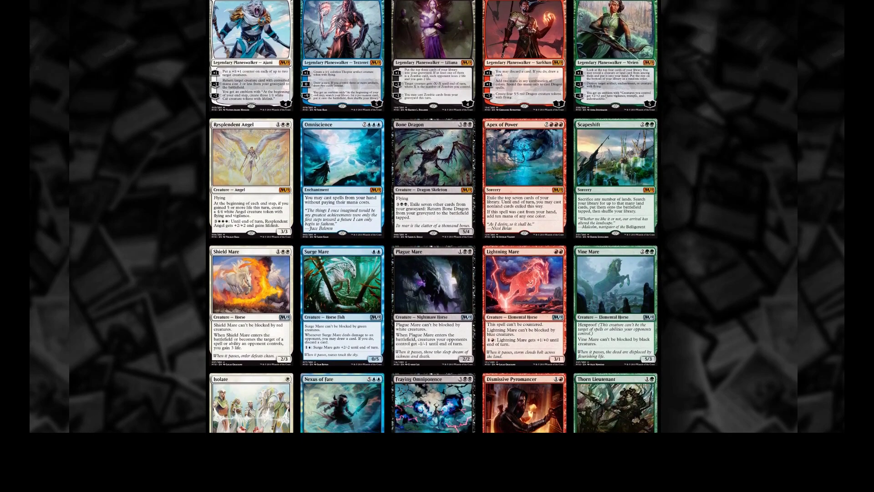
- Scroll the M19 card gallery down to the Cavalry Drillmaster and Centaur Courser row
{"action": "scroll", "scroll_direction": "down", "scroll_amount": 3}
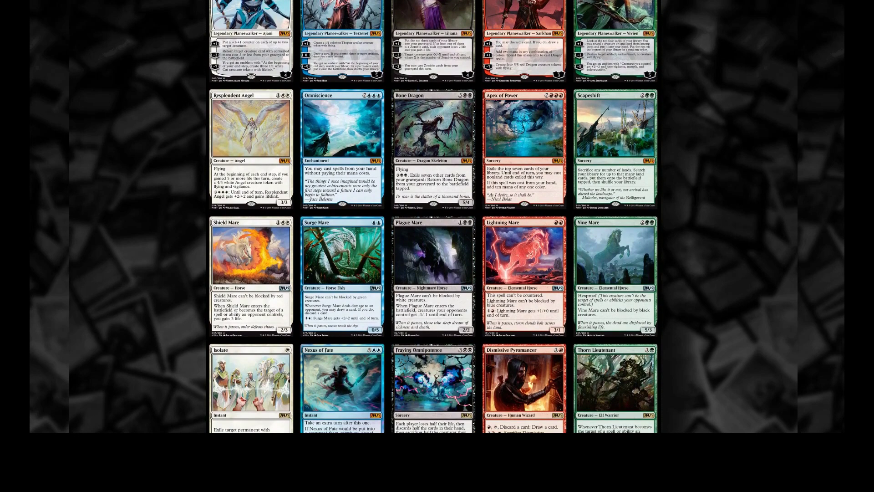
{"action": "scroll", "scroll_direction": "down", "scroll_amount": 3}
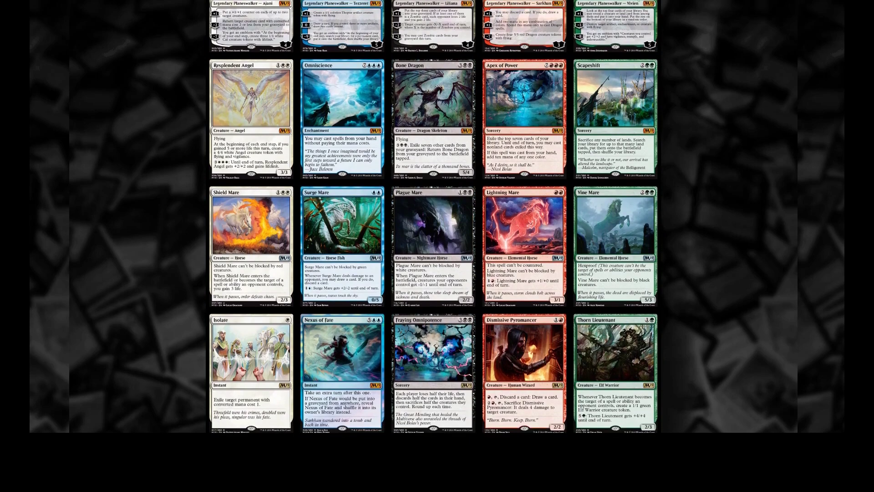
{"action": "scroll", "scroll_direction": "down", "scroll_amount": 3}
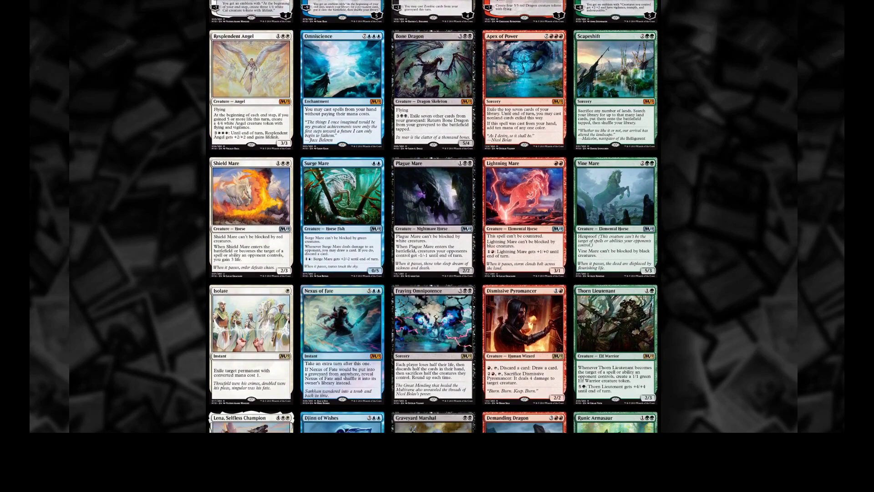
{"action": "scroll", "scroll_direction": "down", "scroll_amount": 3}
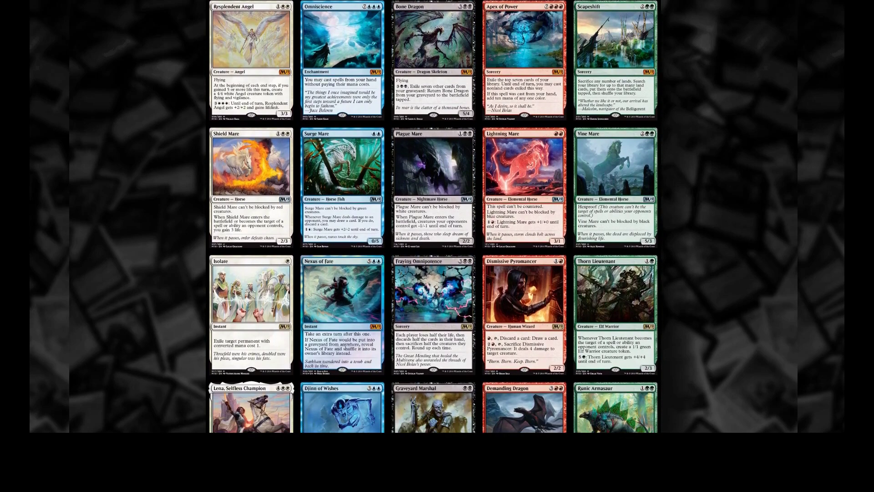
{"action": "scroll", "scroll_direction": "down", "scroll_amount": 3}
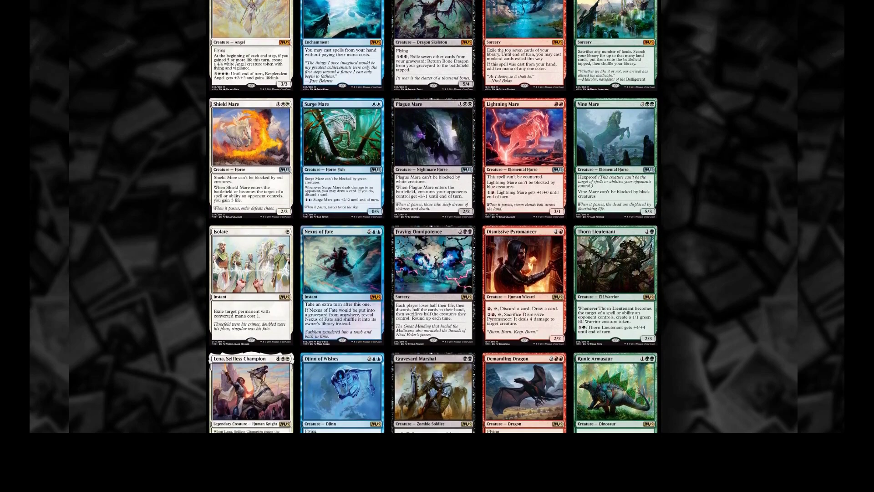
{"action": "scroll", "scroll_direction": "down", "scroll_amount": 3}
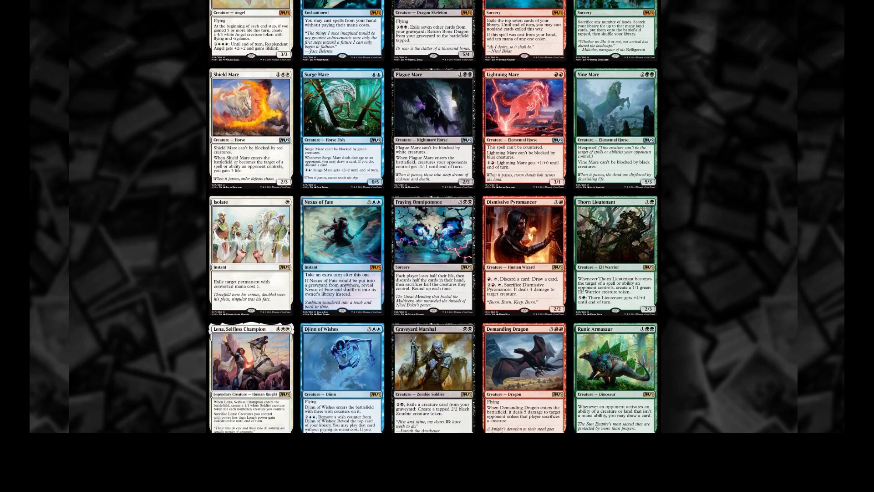
{"action": "scroll", "scroll_direction": "down", "scroll_amount": 3}
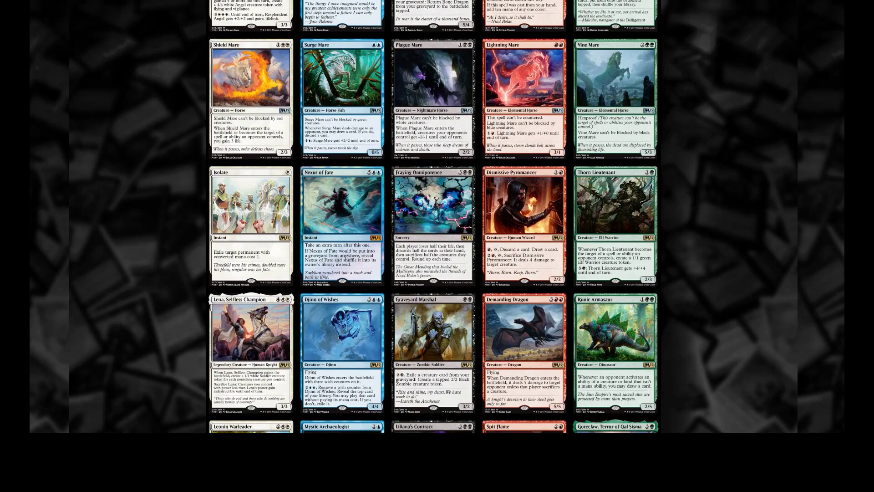
{"action": "scroll", "scroll_direction": "down", "scroll_amount": 3}
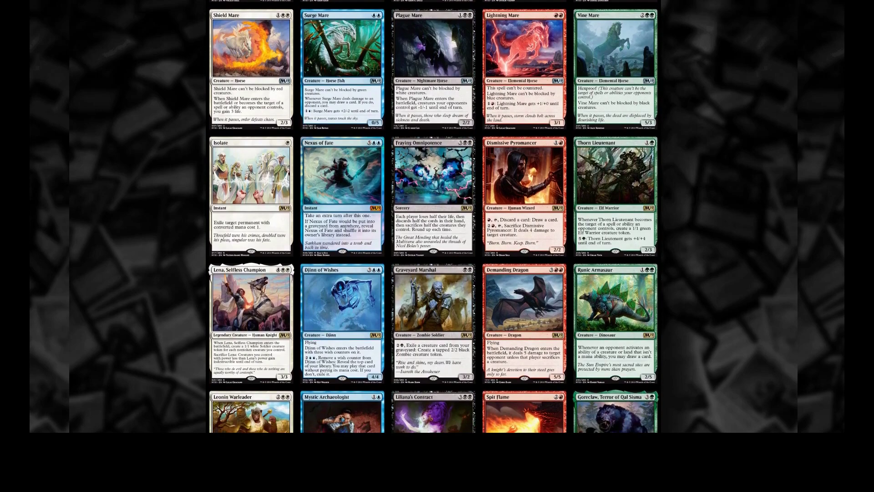
{"action": "scroll", "scroll_direction": "down", "scroll_amount": 3}
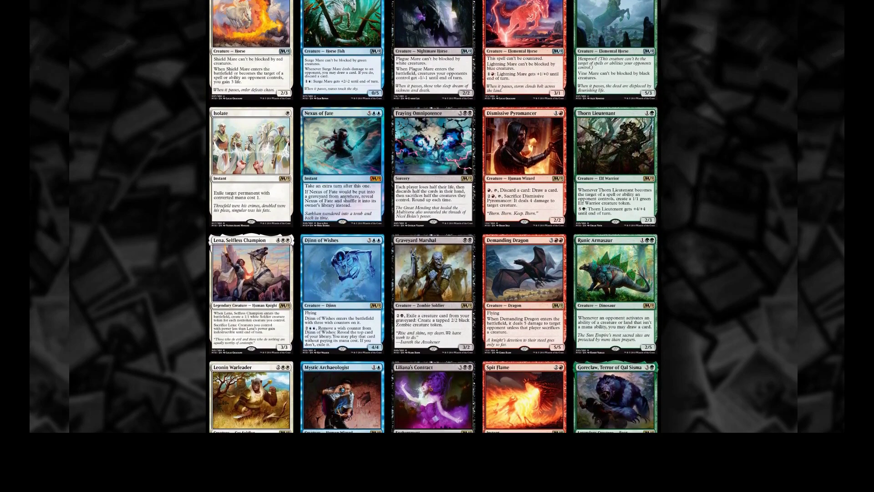
{"action": "scroll", "scroll_direction": "down", "scroll_amount": 3}
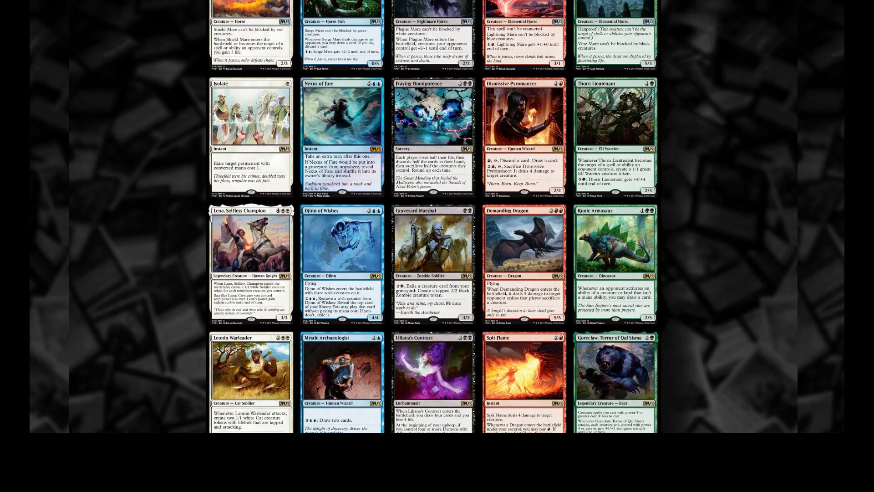
{"action": "scroll", "scroll_direction": "down", "scroll_amount": 3}
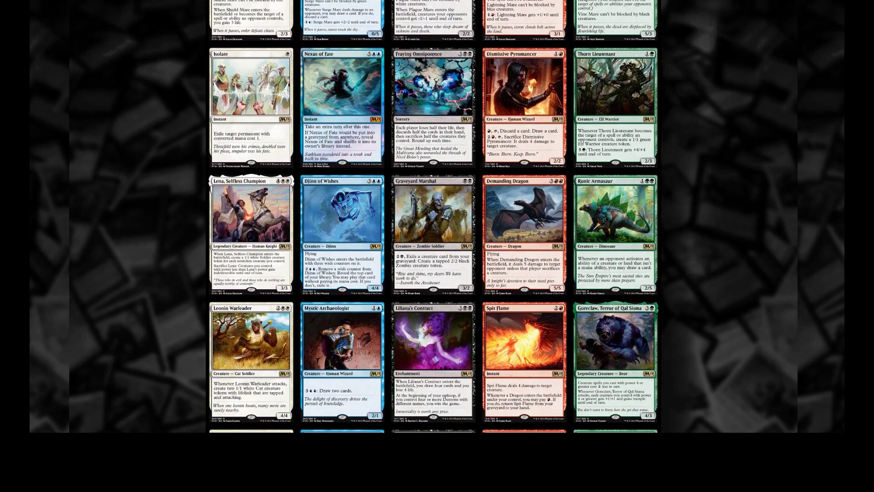
{"action": "scroll", "scroll_direction": "down", "scroll_amount": 3}
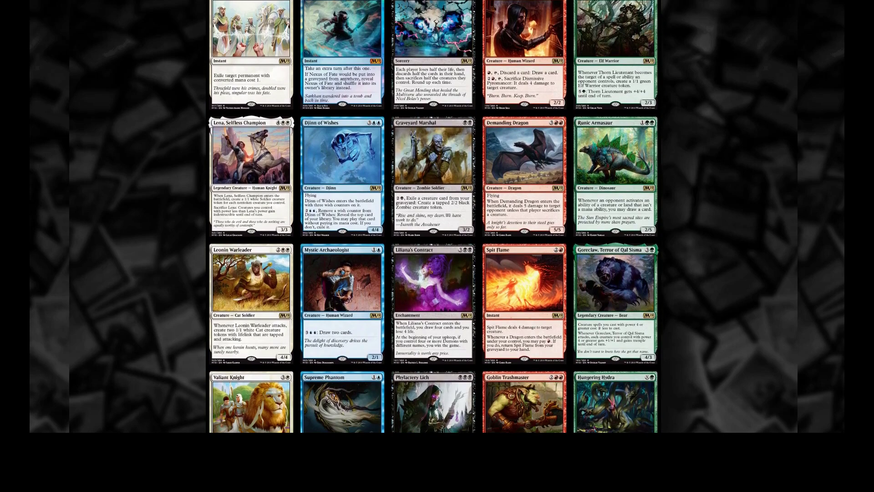
{"action": "scroll", "scroll_direction": "down", "scroll_amount": 3}
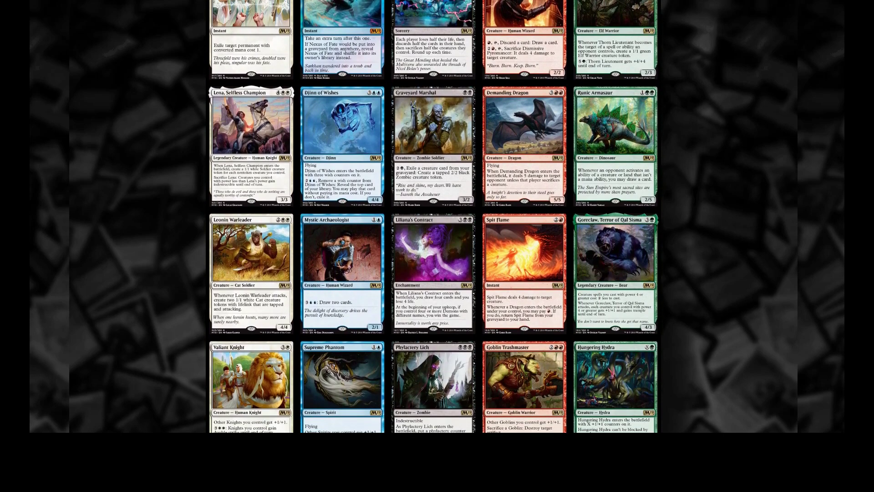
{"action": "scroll", "scroll_direction": "down", "scroll_amount": 3}
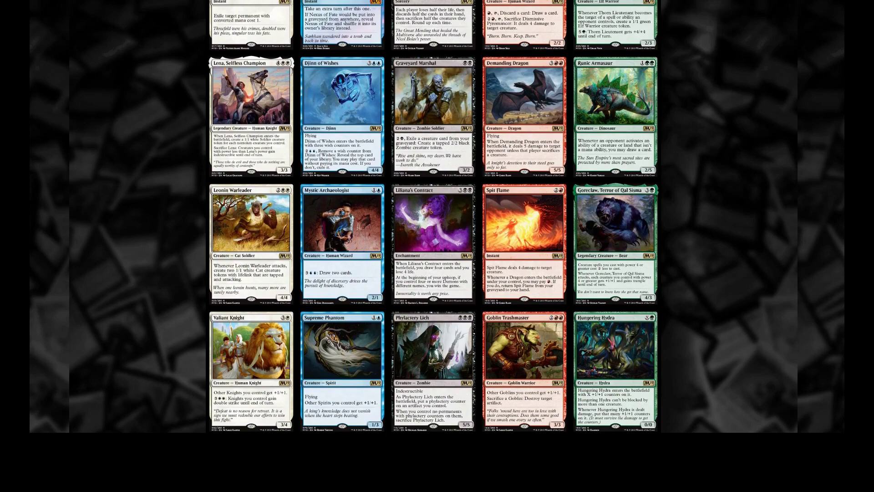
{"action": "scroll", "scroll_direction": "down", "scroll_amount": 3}
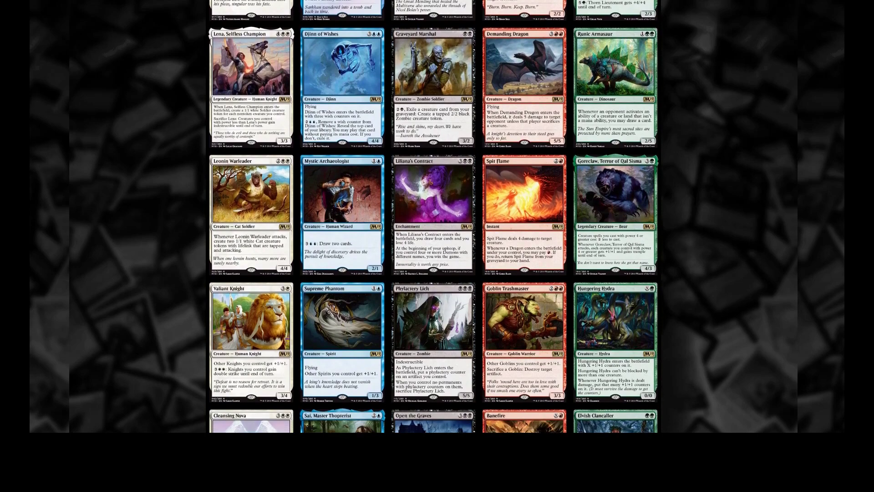
{"action": "scroll", "scroll_direction": "down", "scroll_amount": 3}
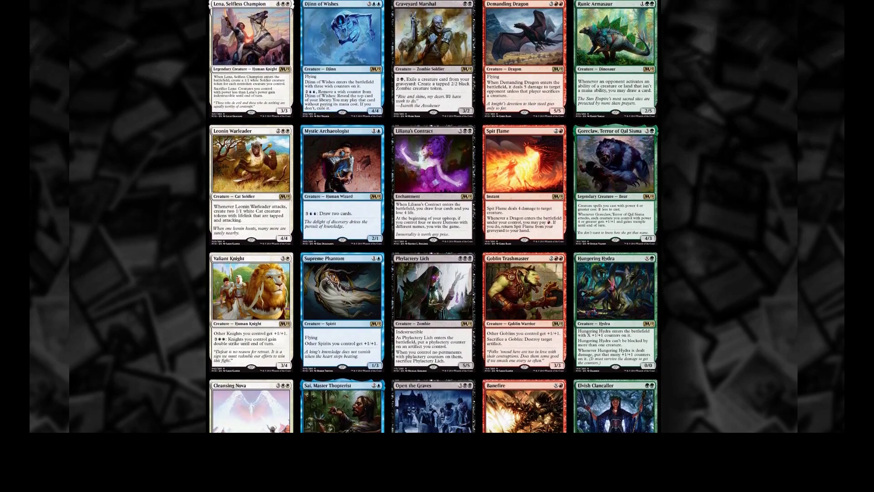
{"action": "scroll", "scroll_direction": "down", "scroll_amount": 3}
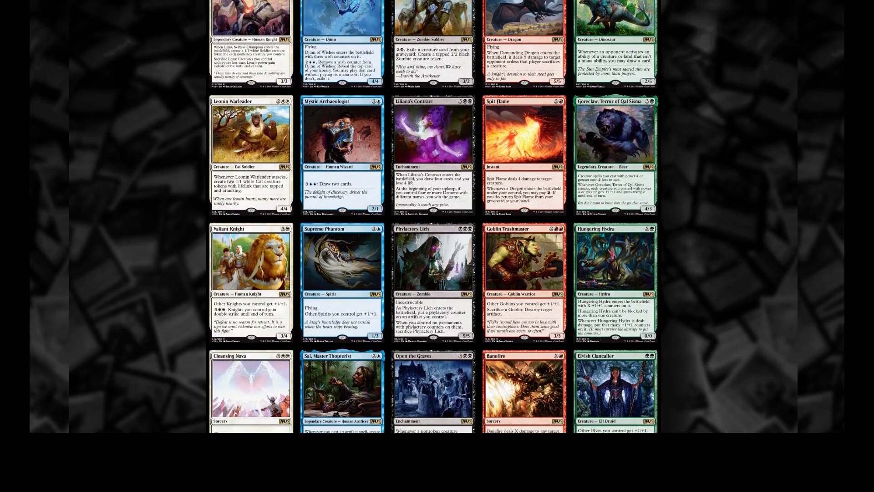
{"action": "scroll", "scroll_direction": "down", "scroll_amount": 3}
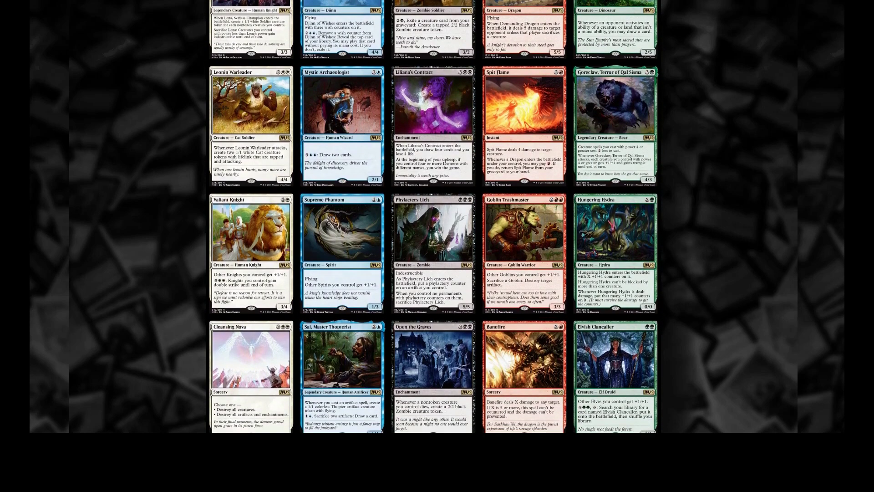
{"action": "scroll", "scroll_direction": "down", "scroll_amount": 3}
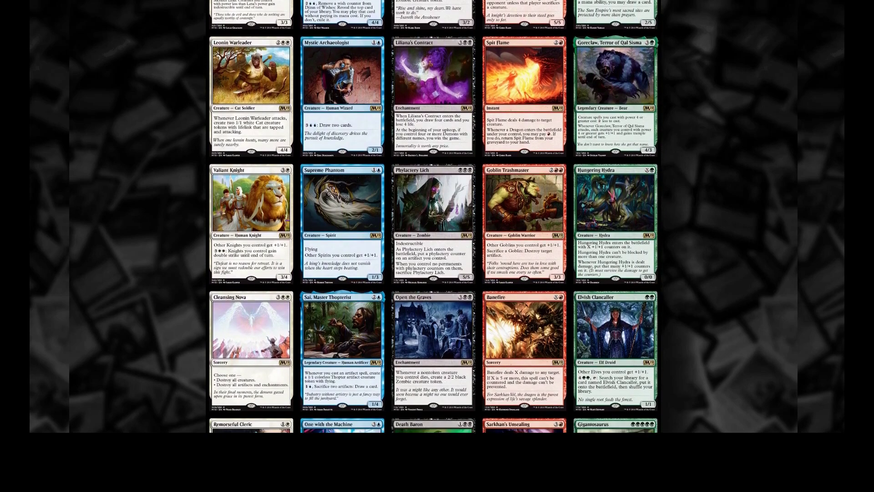
{"action": "scroll", "scroll_direction": "down", "scroll_amount": 3}
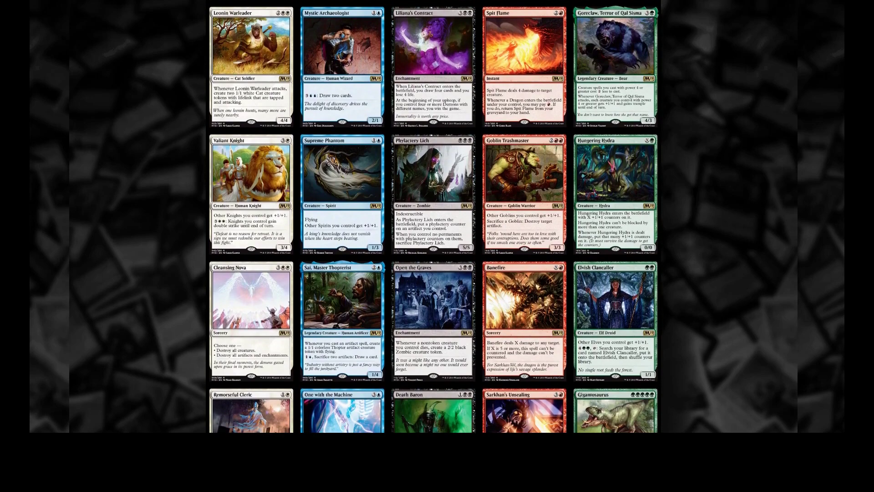
{"action": "scroll", "scroll_direction": "down", "scroll_amount": 3}
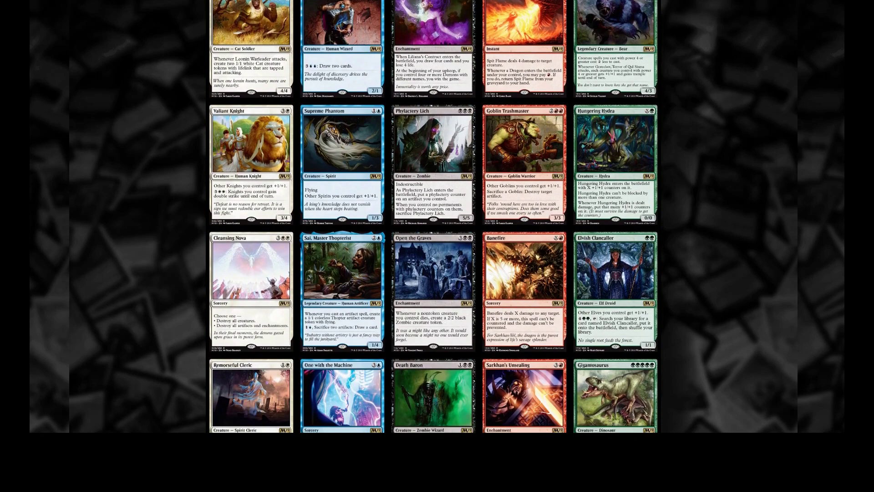
{"action": "scroll", "scroll_direction": "down", "scroll_amount": 3}
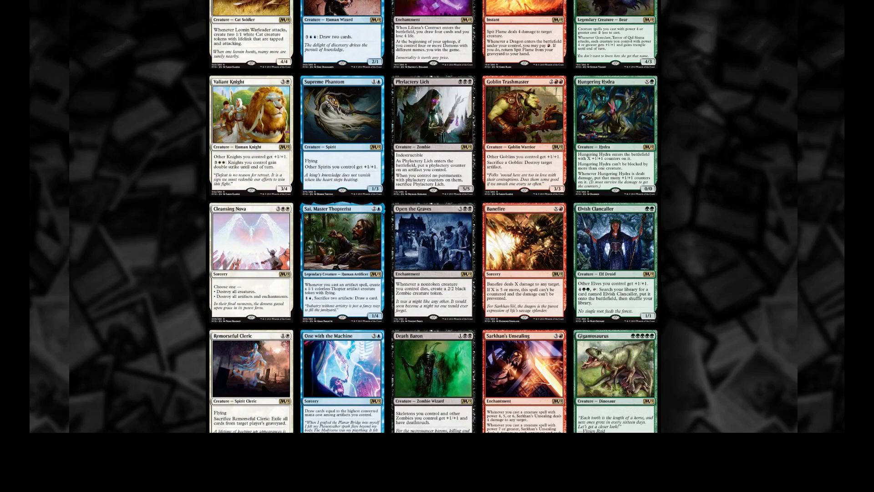
{"action": "scroll", "scroll_direction": "down", "scroll_amount": 3}
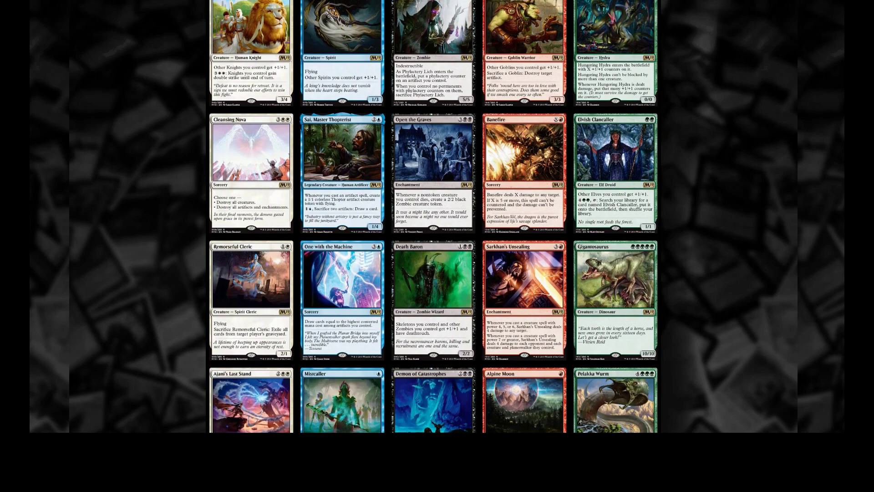
{"action": "scroll", "scroll_direction": "down", "scroll_amount": 3}
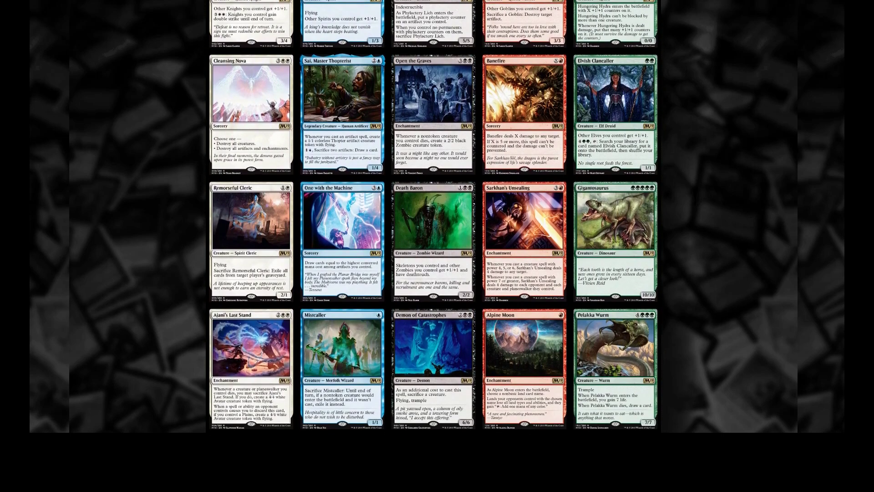
{"action": "scroll", "scroll_direction": "down", "scroll_amount": 3}
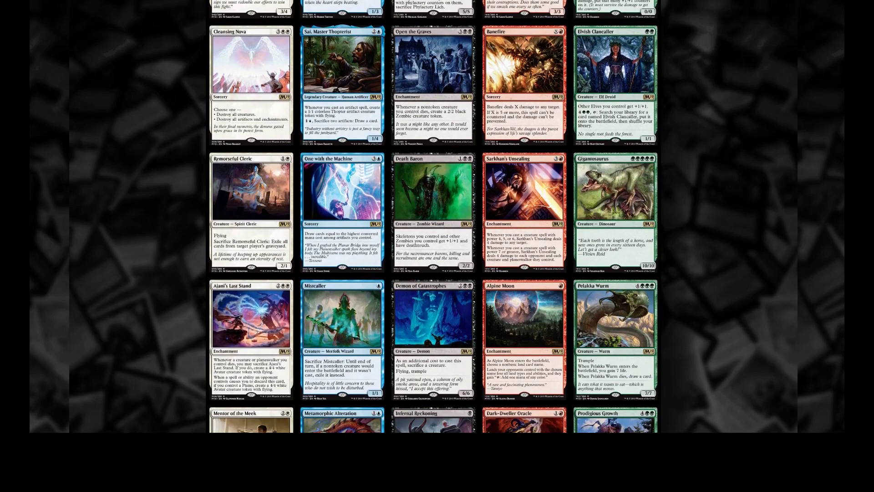
{"action": "scroll", "scroll_direction": "down", "scroll_amount": 3}
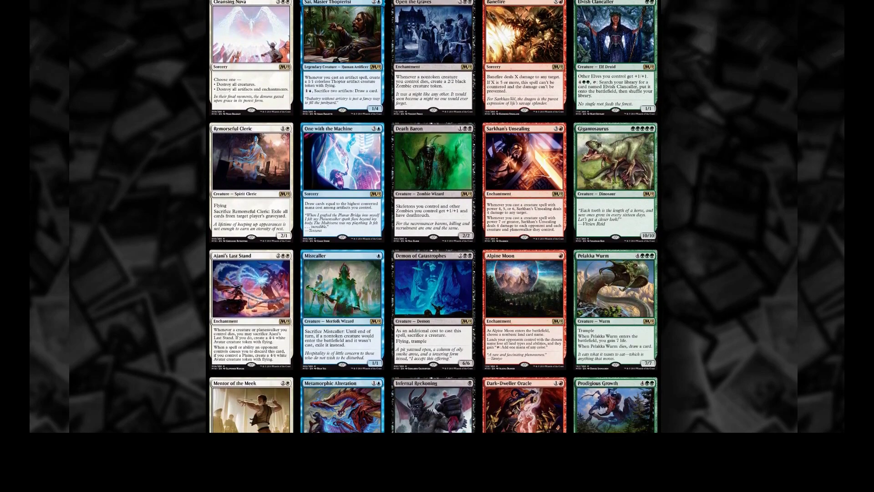
{"action": "scroll", "scroll_direction": "down", "scroll_amount": 3}
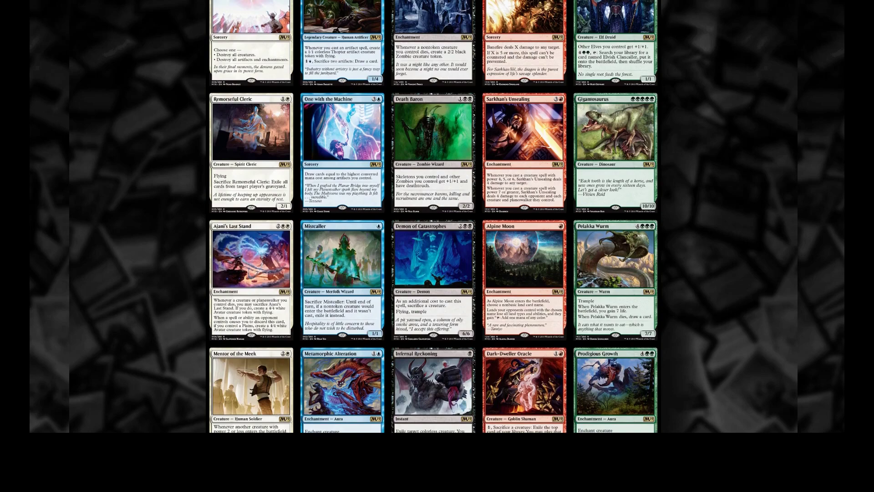
{"action": "scroll", "scroll_direction": "down", "scroll_amount": 3}
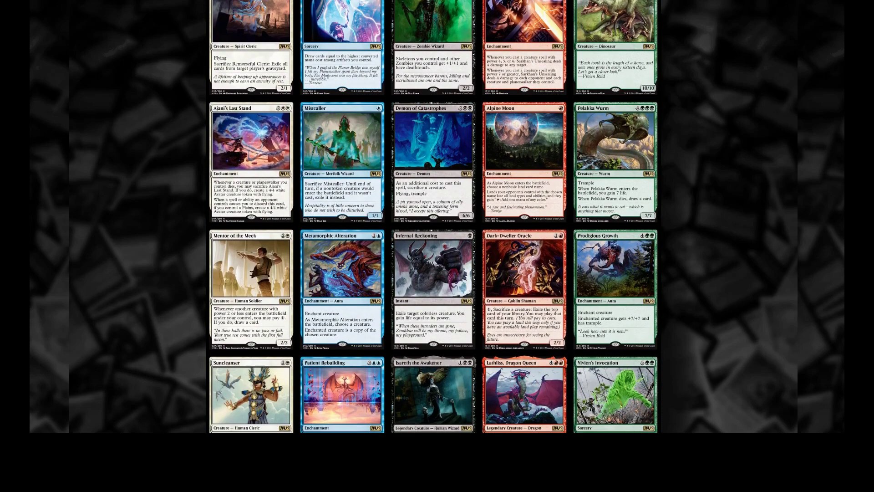
{"action": "scroll", "scroll_direction": "down", "scroll_amount": 3}
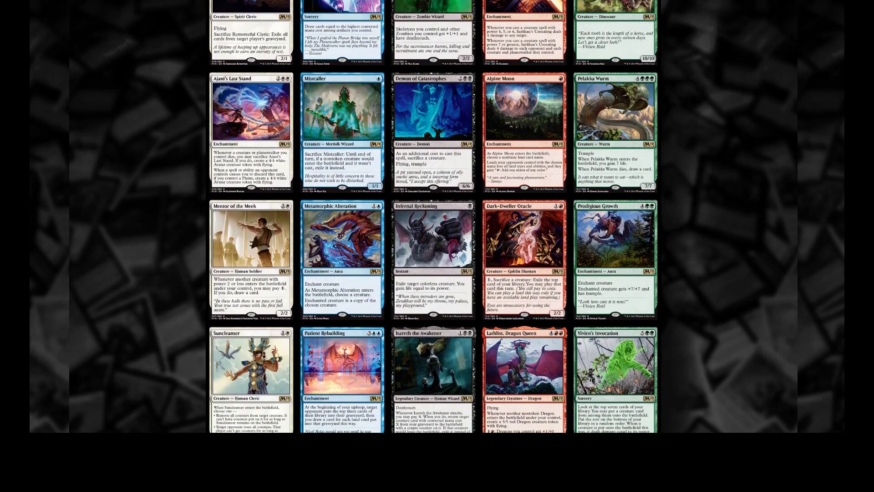
{"action": "scroll", "scroll_direction": "down", "scroll_amount": 3}
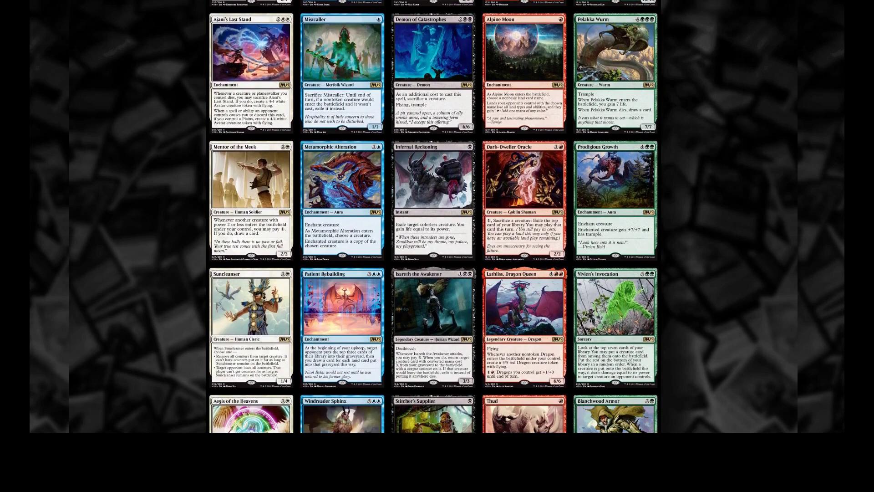
{"action": "scroll", "scroll_direction": "down", "scroll_amount": 3}
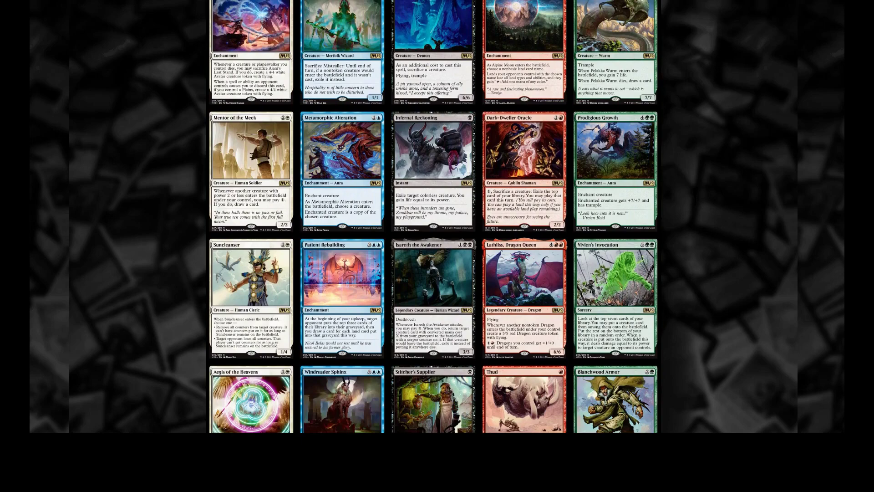
{"action": "scroll", "scroll_direction": "down", "scroll_amount": 3}
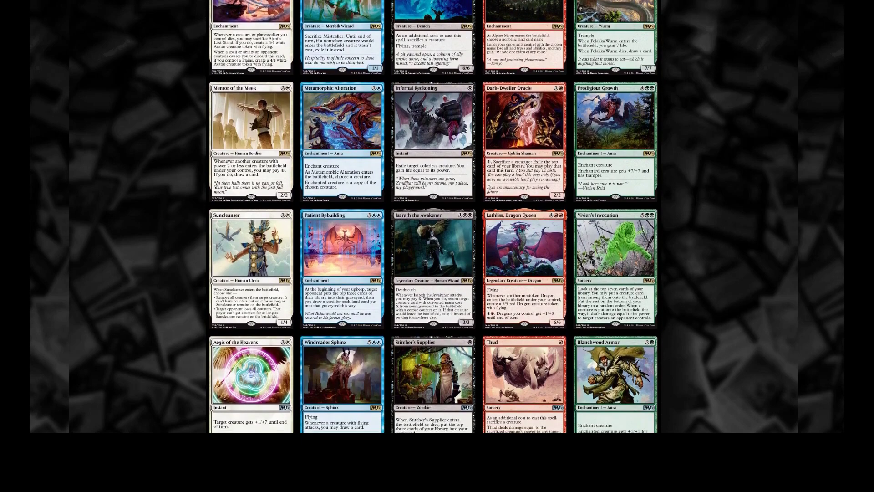
{"action": "scroll", "scroll_direction": "down", "scroll_amount": 3}
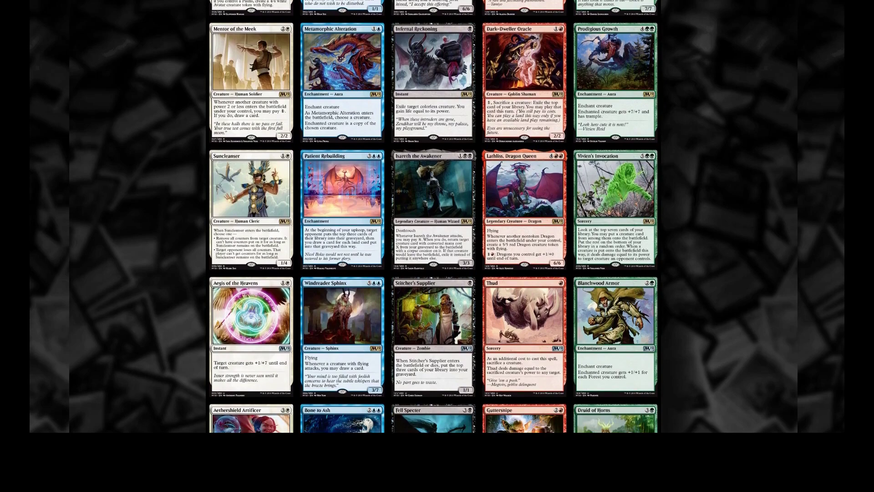
{"action": "scroll", "scroll_direction": "down", "scroll_amount": 3}
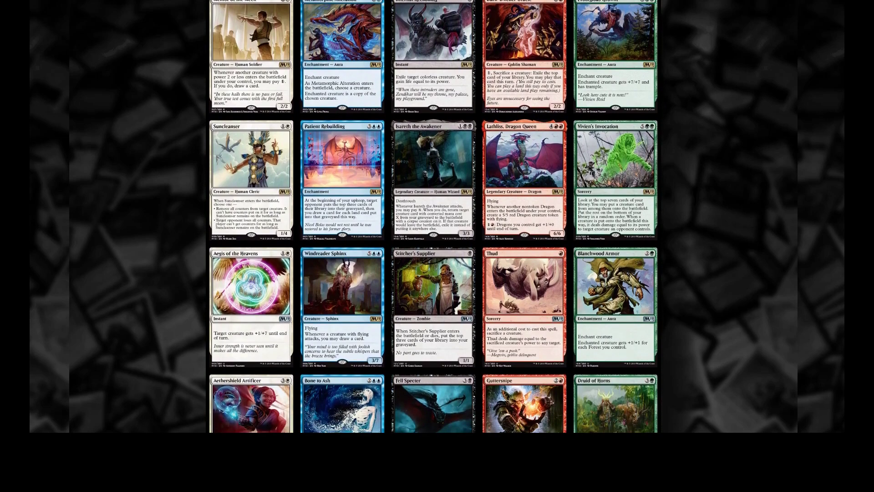
{"action": "scroll", "scroll_direction": "down", "scroll_amount": 3}
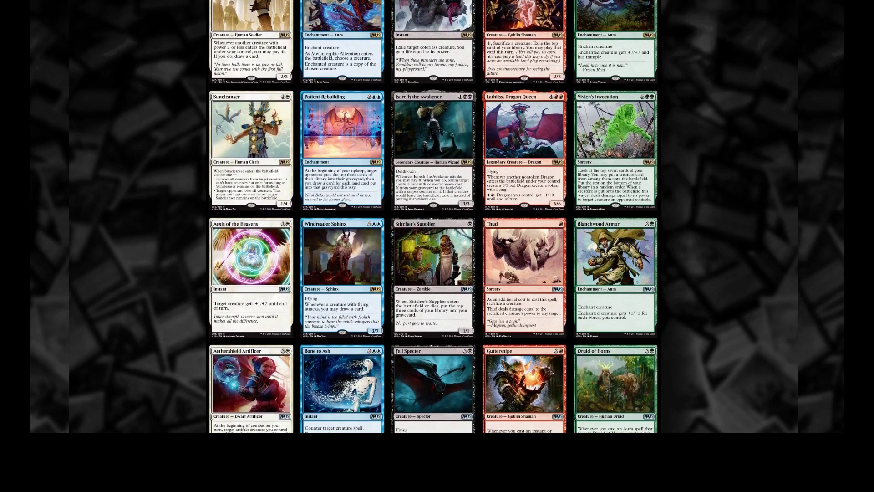
{"action": "scroll", "scroll_direction": "down", "scroll_amount": 3}
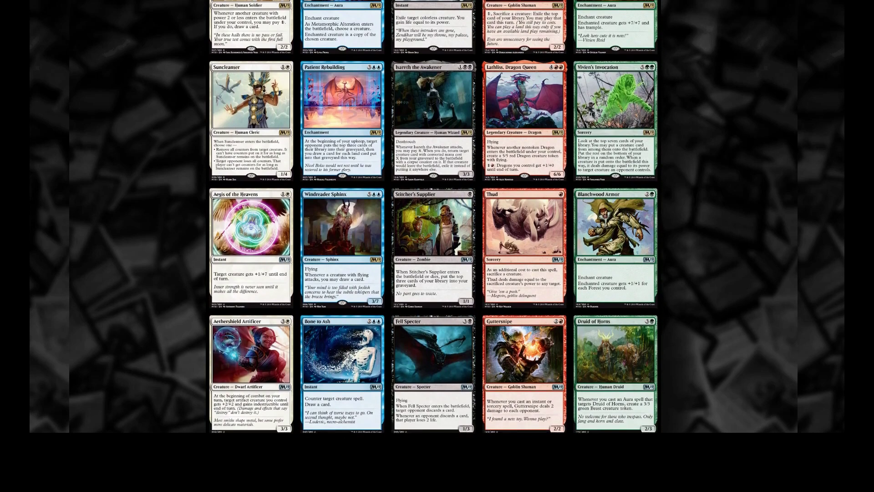
{"action": "scroll", "scroll_direction": "down", "scroll_amount": 3}
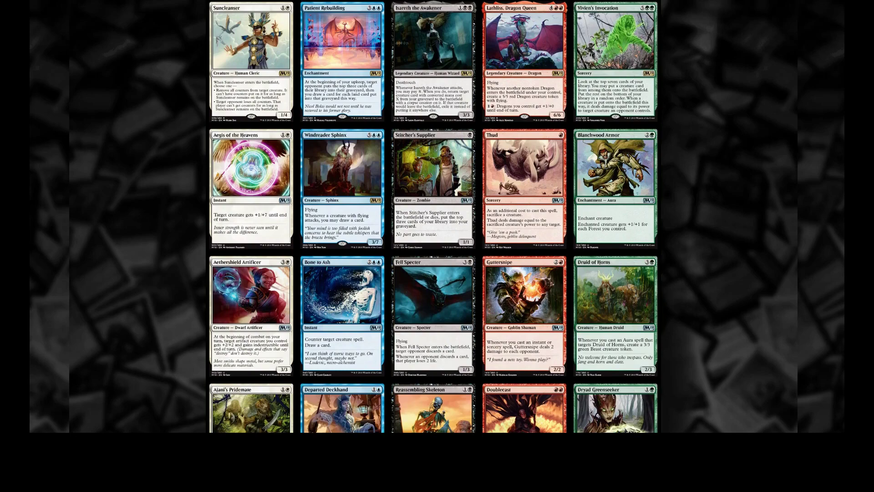
{"action": "scroll", "scroll_direction": "down", "scroll_amount": 3}
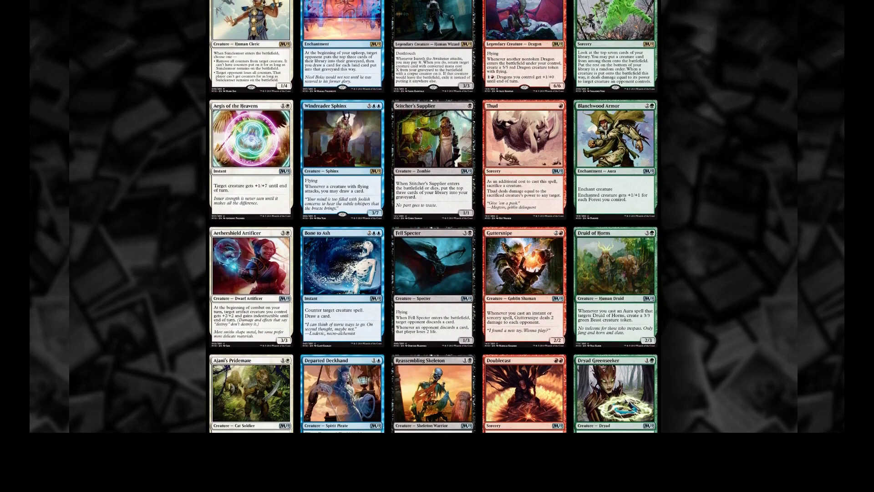
{"action": "scroll", "scroll_direction": "down", "scroll_amount": 3}
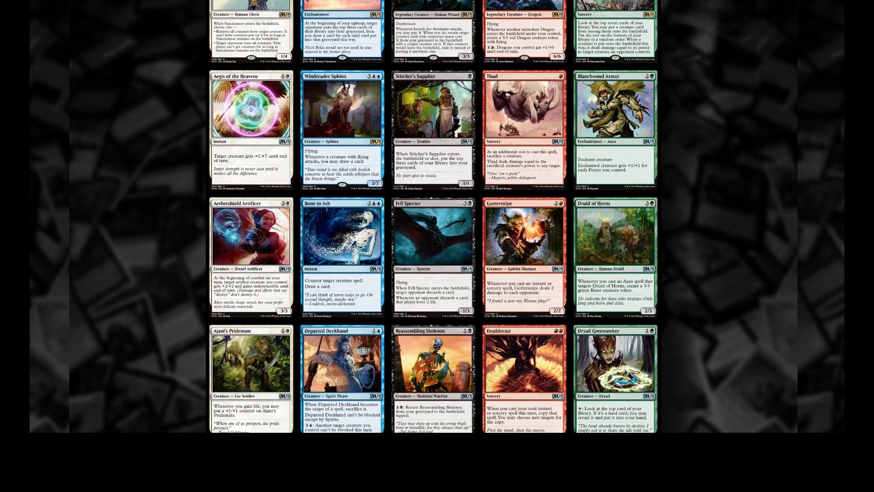
{"action": "scroll", "scroll_direction": "down", "scroll_amount": 3}
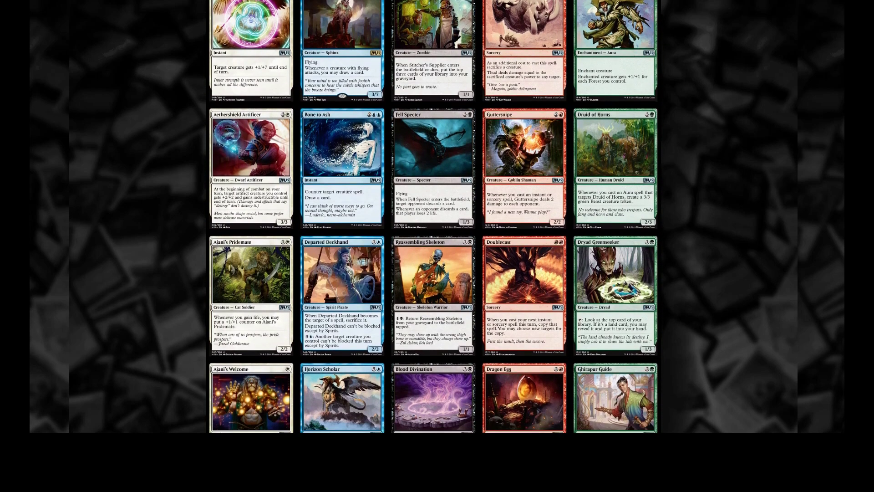
{"action": "scroll", "scroll_direction": "down", "scroll_amount": 3}
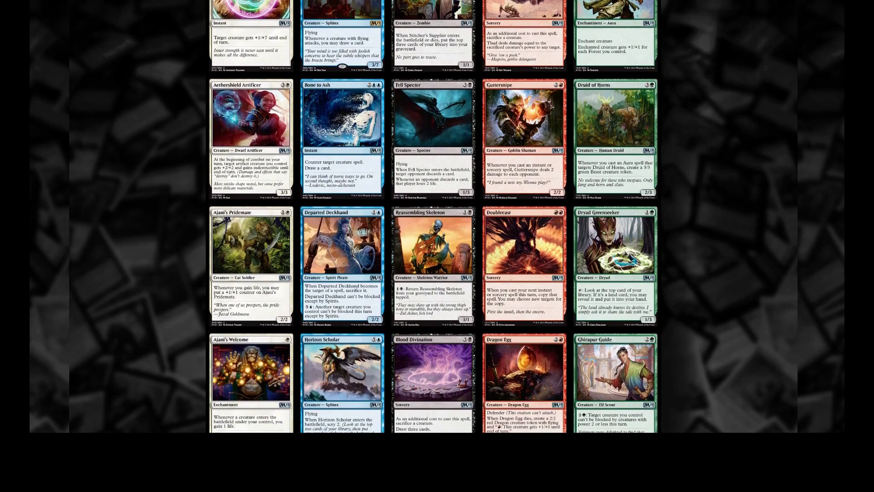
{"action": "scroll", "scroll_direction": "down", "scroll_amount": 3}
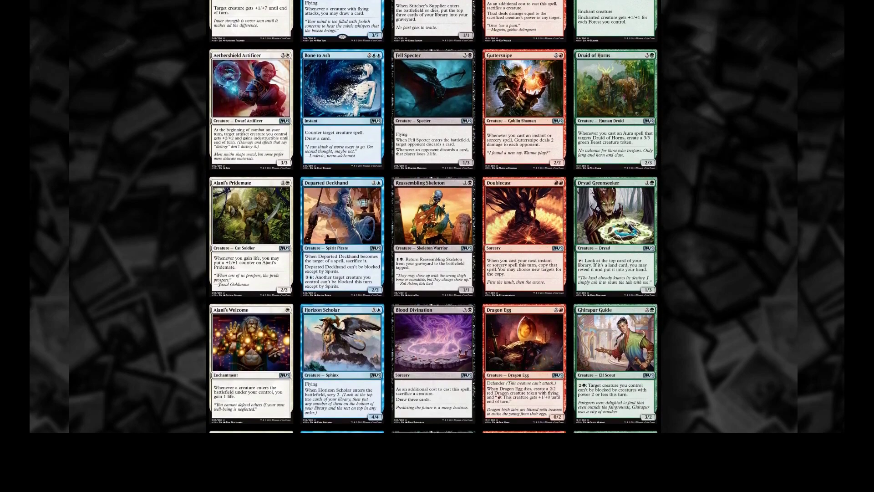
{"action": "scroll", "scroll_direction": "down", "scroll_amount": 3}
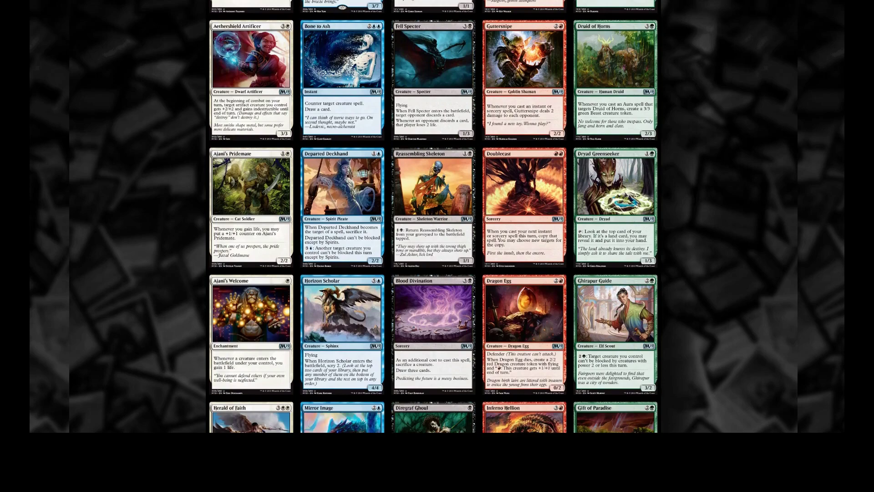
{"action": "scroll", "scroll_direction": "down", "scroll_amount": 3}
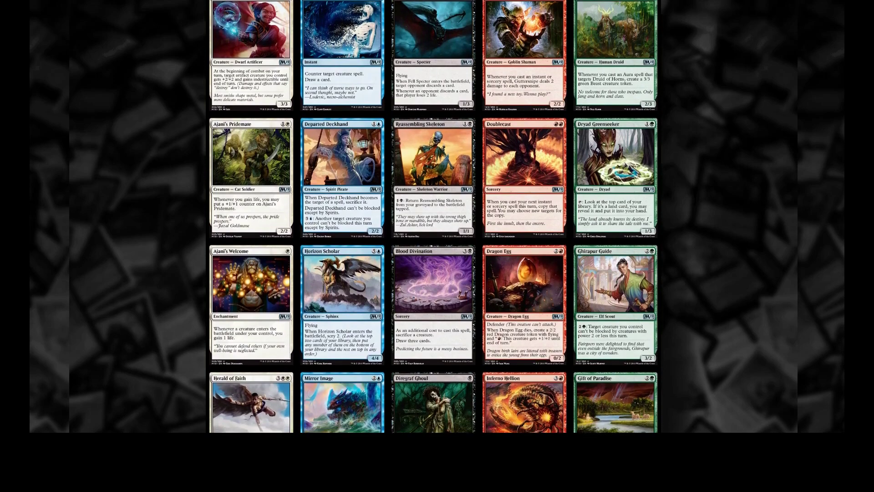
{"action": "scroll", "scroll_direction": "down", "scroll_amount": 3}
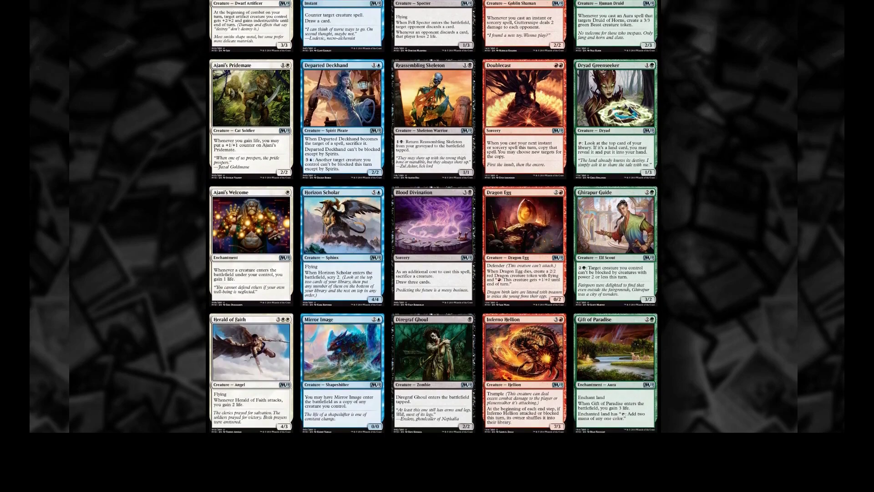
{"action": "scroll", "scroll_direction": "down", "scroll_amount": 3}
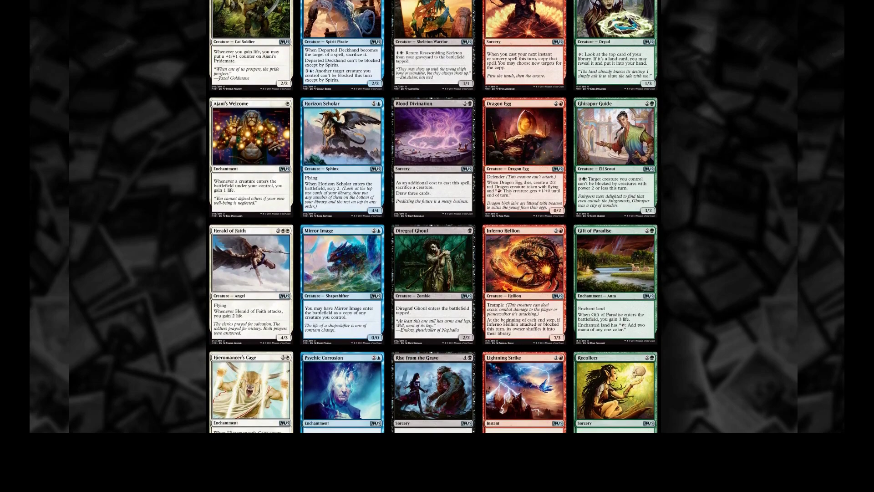
{"action": "scroll", "scroll_direction": "down", "scroll_amount": 3}
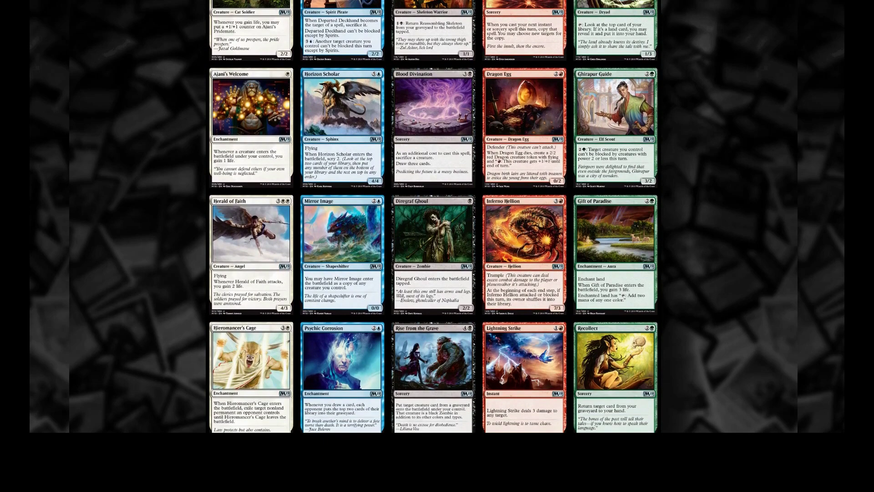
{"action": "scroll", "scroll_direction": "down", "scroll_amount": 3}
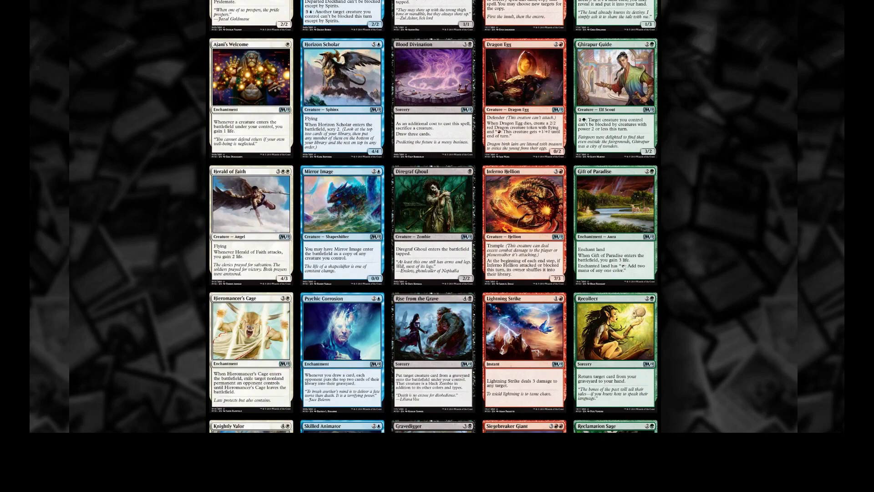
{"action": "scroll", "scroll_direction": "down", "scroll_amount": 3}
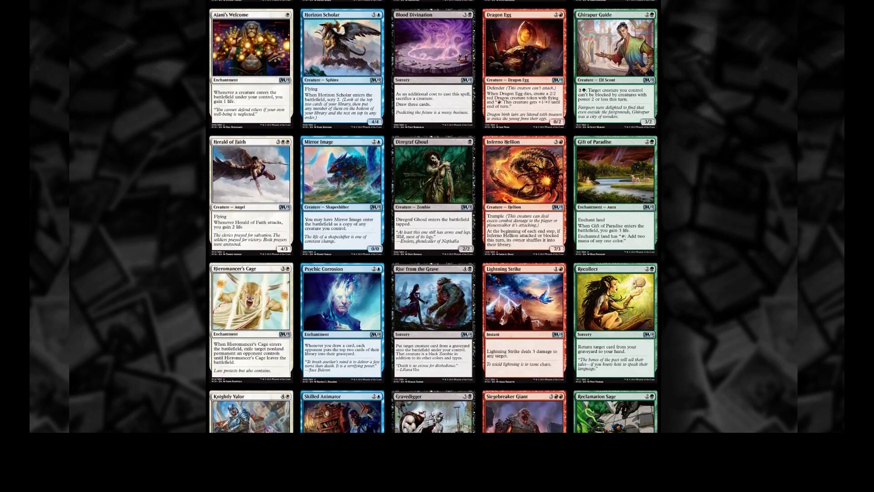
{"action": "scroll", "scroll_direction": "down", "scroll_amount": 3}
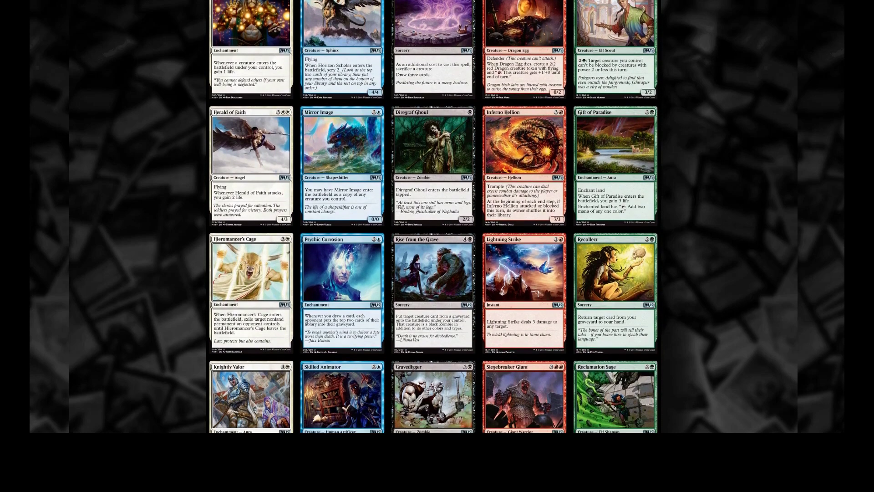
{"action": "scroll", "scroll_direction": "down", "scroll_amount": 3}
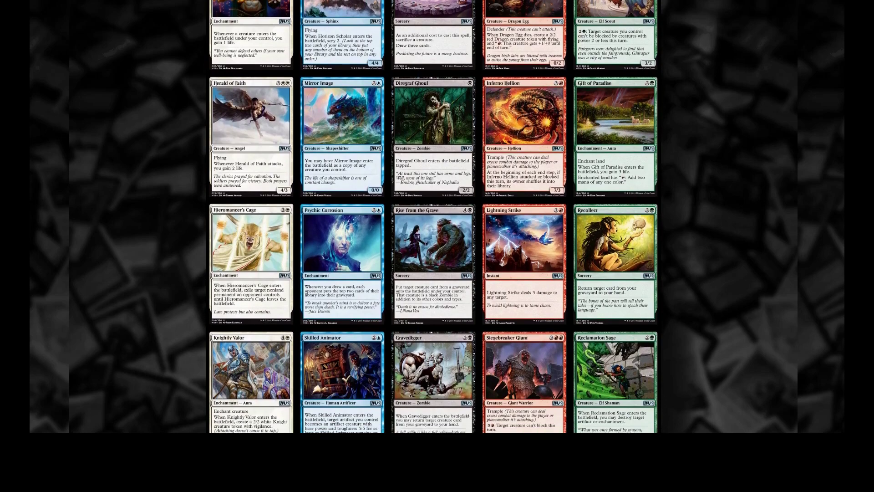
{"action": "scroll", "scroll_direction": "down", "scroll_amount": 3}
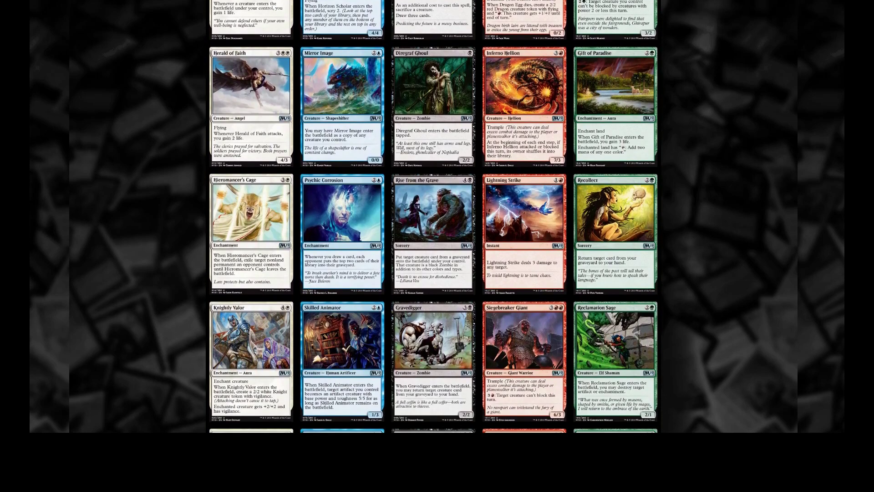
{"action": "scroll", "scroll_direction": "down", "scroll_amount": 3}
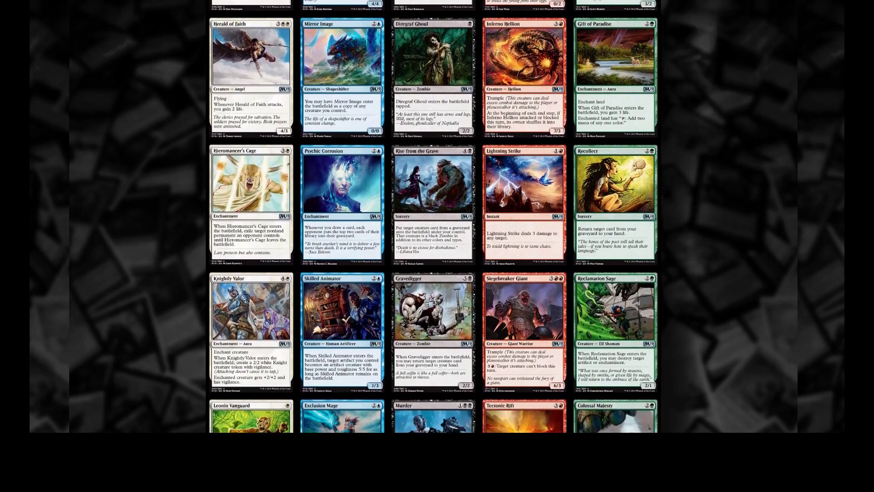
{"action": "scroll", "scroll_direction": "down", "scroll_amount": 3}
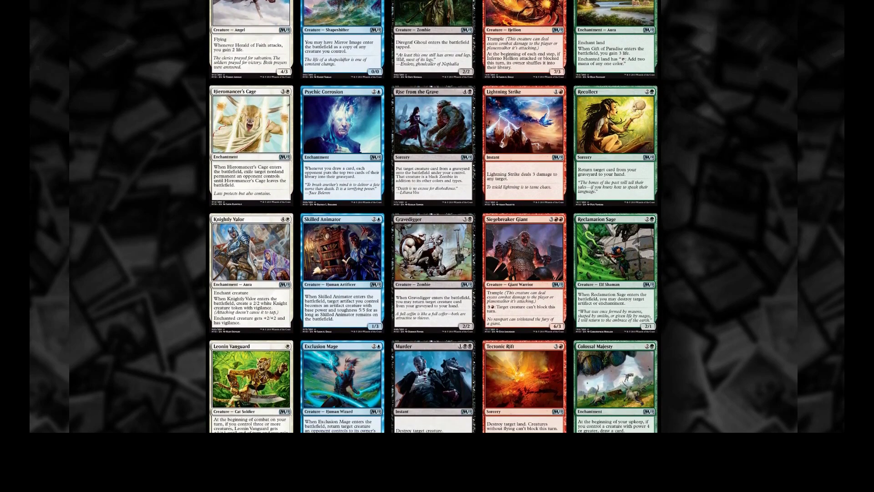
{"action": "scroll", "scroll_direction": "down", "scroll_amount": 3}
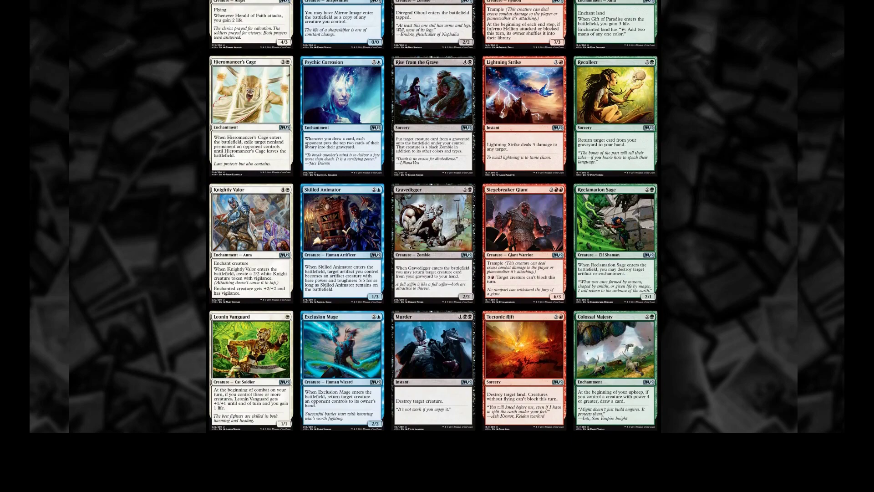
{"action": "scroll", "scroll_direction": "down", "scroll_amount": 3}
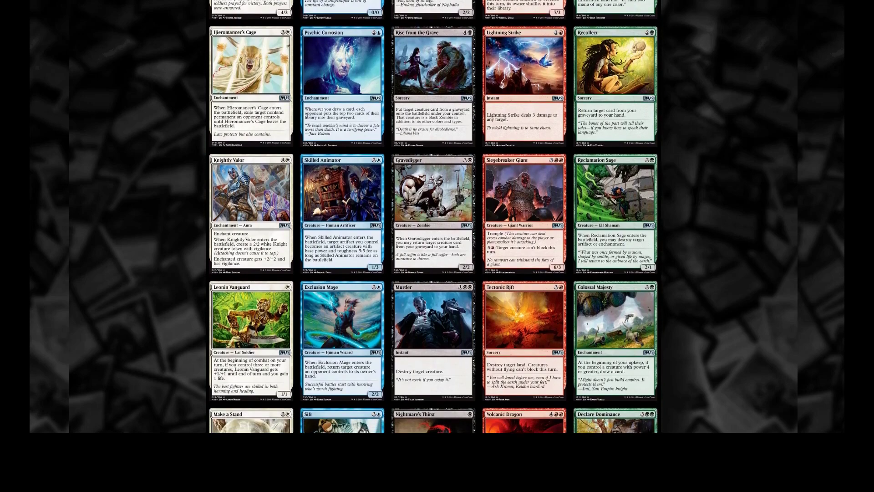
{"action": "scroll", "scroll_direction": "down", "scroll_amount": 3}
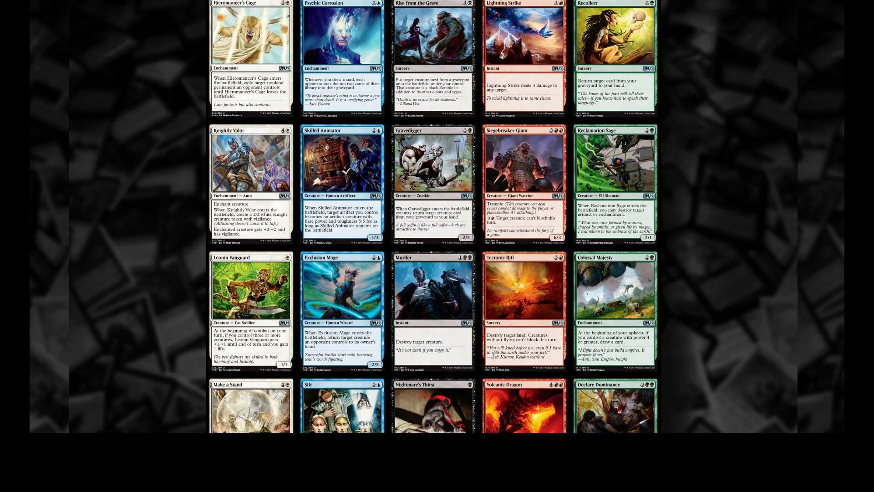
{"action": "scroll", "scroll_direction": "down", "scroll_amount": 3}
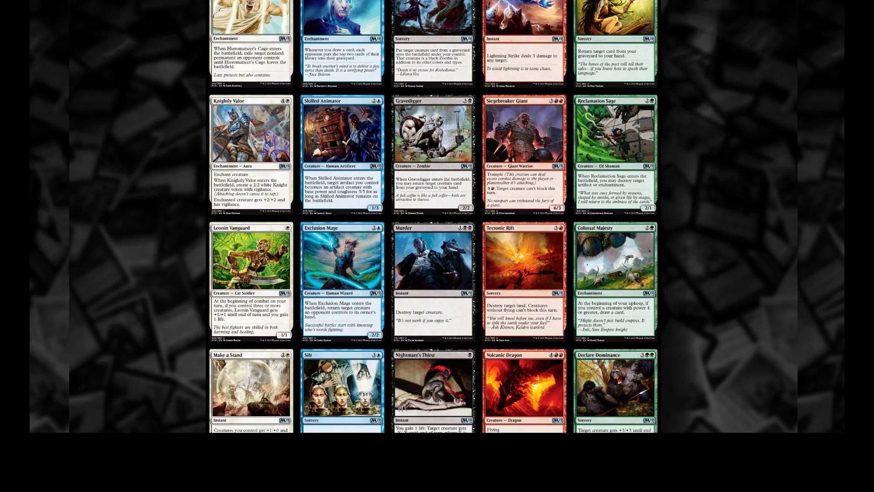
{"action": "scroll", "scroll_direction": "down", "scroll_amount": 3}
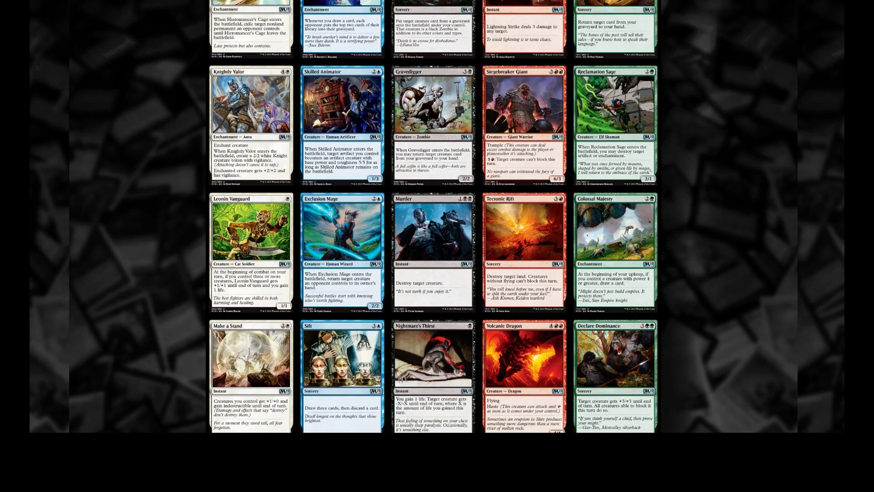
{"action": "scroll", "scroll_direction": "down", "scroll_amount": 3}
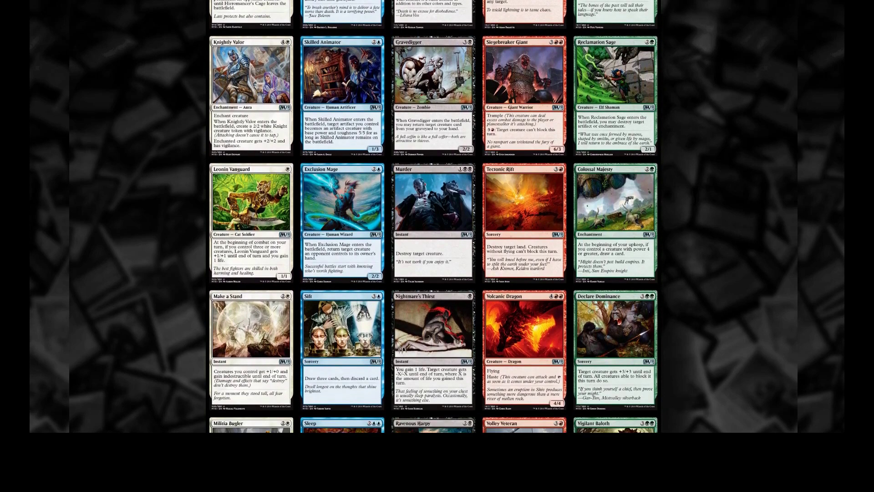
{"action": "scroll", "scroll_direction": "down", "scroll_amount": 3}
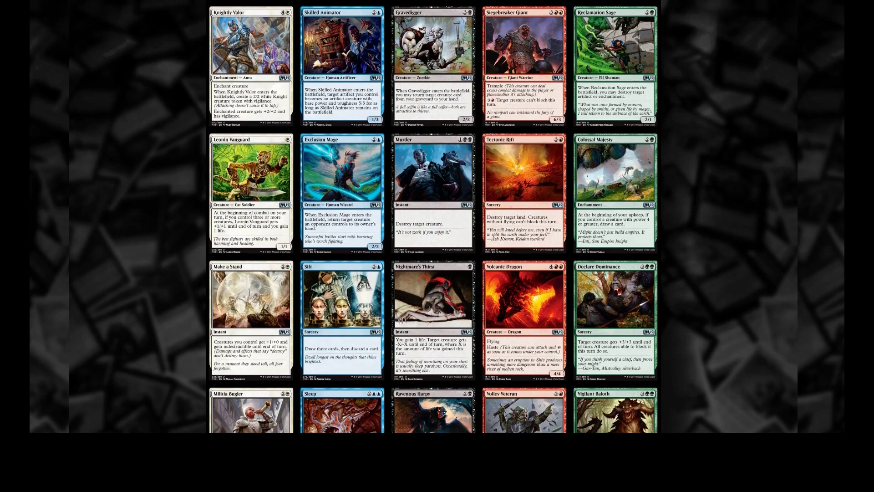
{"action": "scroll", "scroll_direction": "down", "scroll_amount": 3}
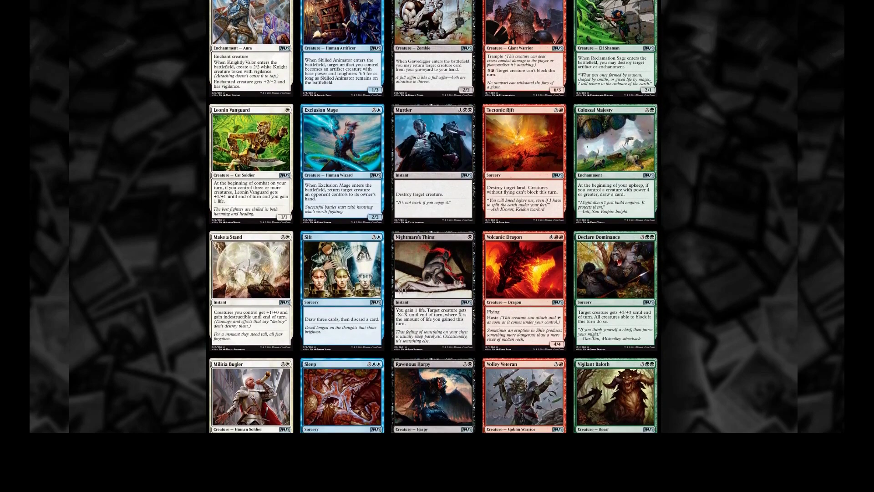
{"action": "scroll", "scroll_direction": "down", "scroll_amount": 3}
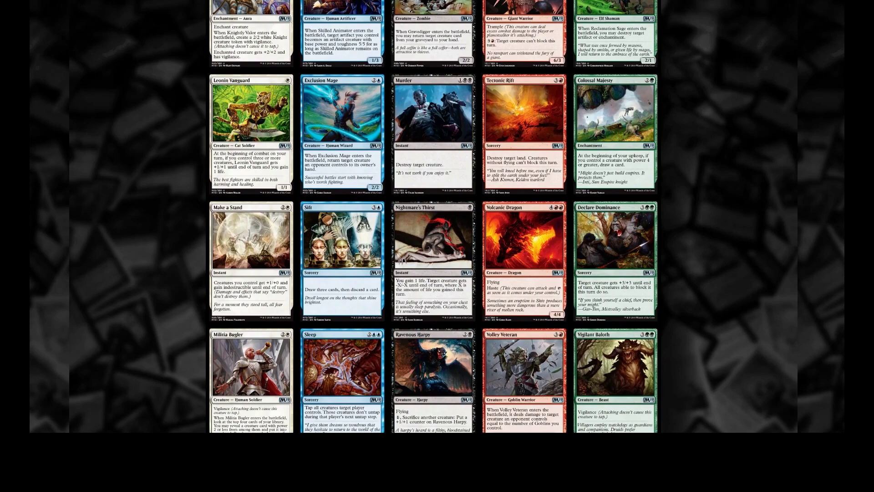
{"action": "scroll", "scroll_direction": "down", "scroll_amount": 3}
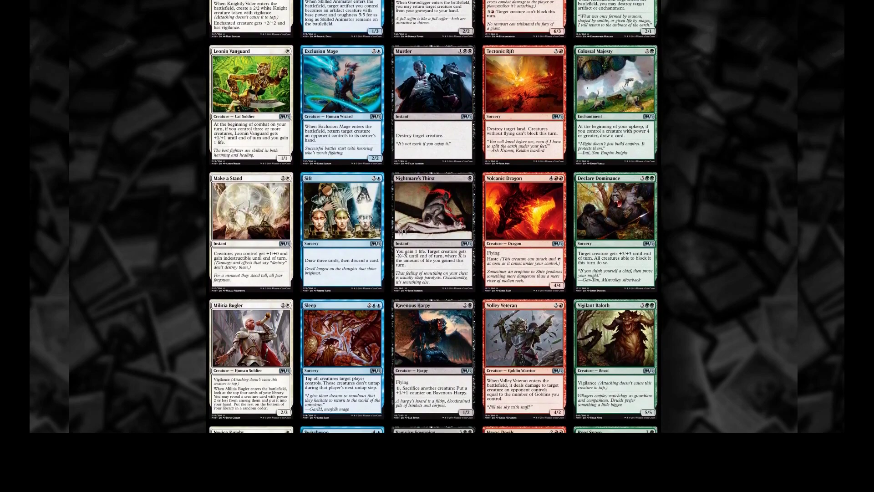
{"action": "scroll", "scroll_direction": "down", "scroll_amount": 3}
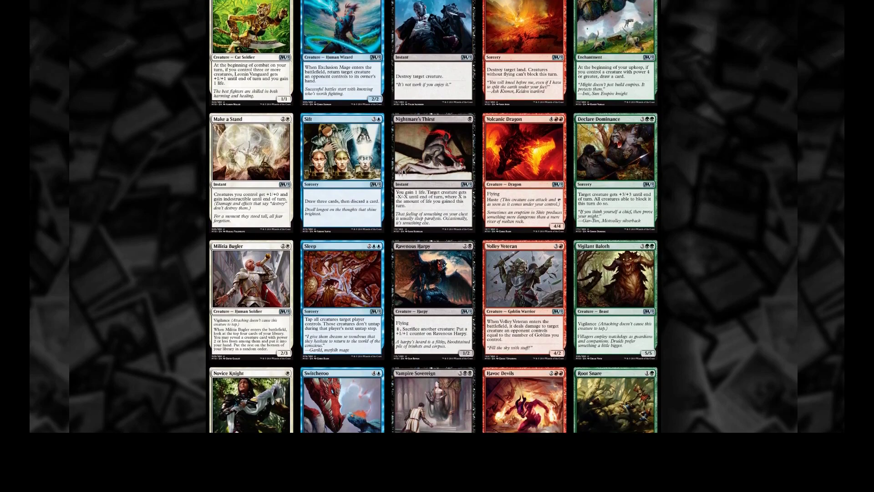
{"action": "scroll", "scroll_direction": "down", "scroll_amount": 3}
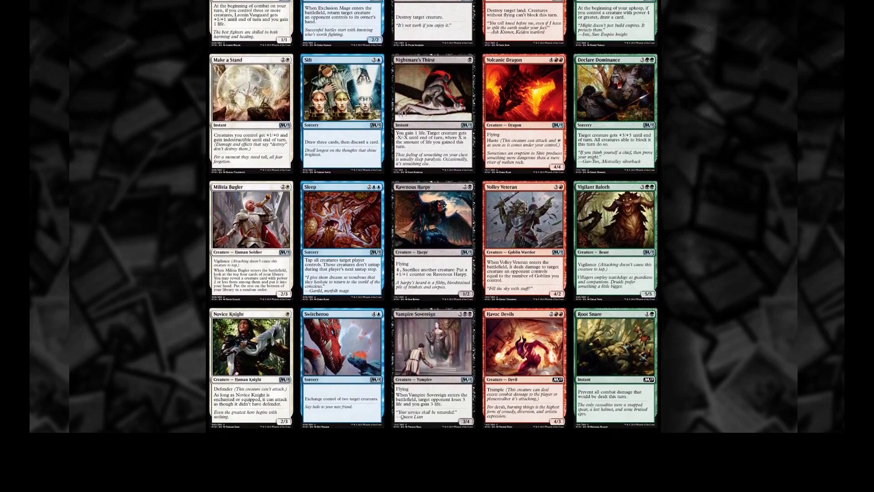
{"action": "scroll", "scroll_direction": "down", "scroll_amount": 3}
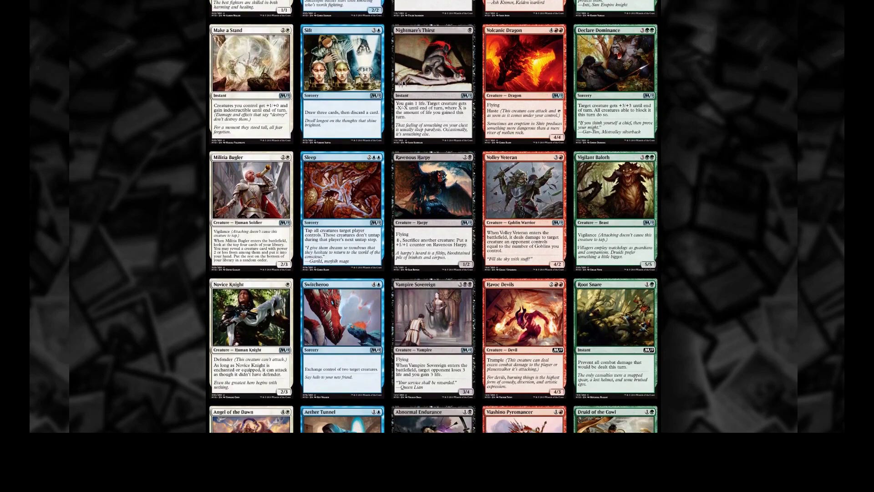
{"action": "scroll", "scroll_direction": "down", "scroll_amount": 3}
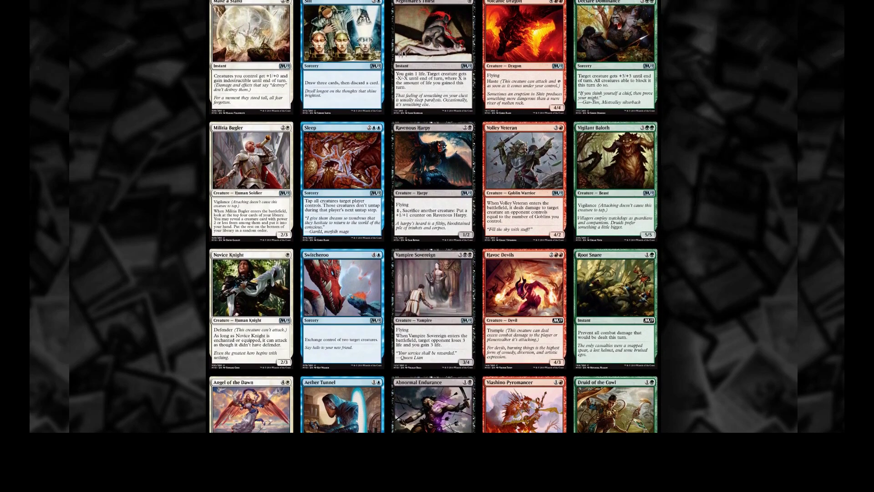
{"action": "scroll", "scroll_direction": "down", "scroll_amount": 3}
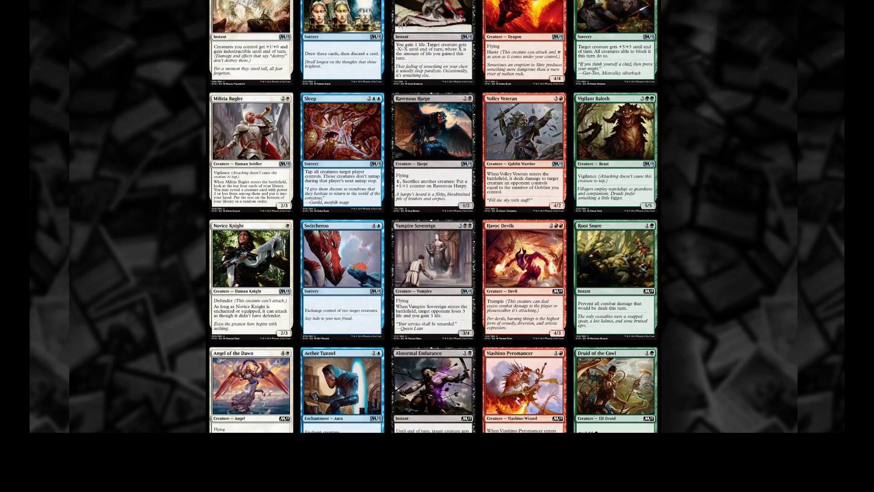
{"action": "scroll", "scroll_direction": "down", "scroll_amount": 3}
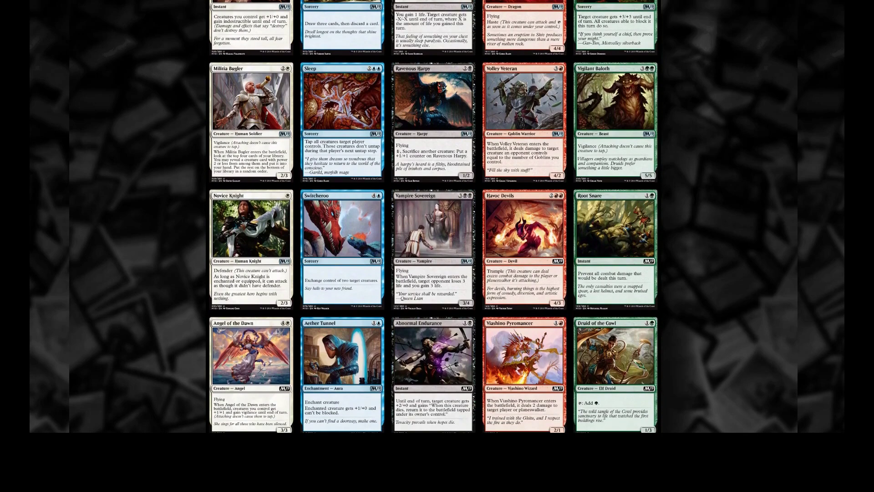
{"action": "scroll", "scroll_direction": "down", "scroll_amount": 3}
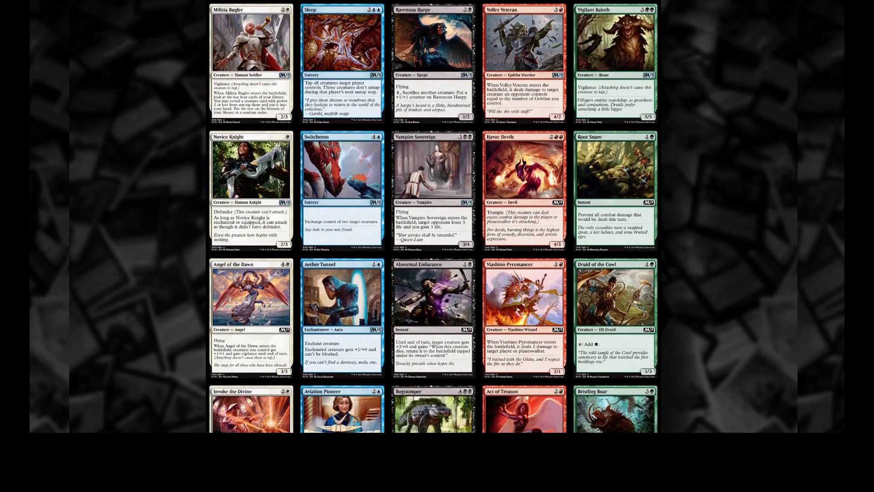
{"action": "scroll", "scroll_direction": "down", "scroll_amount": 3}
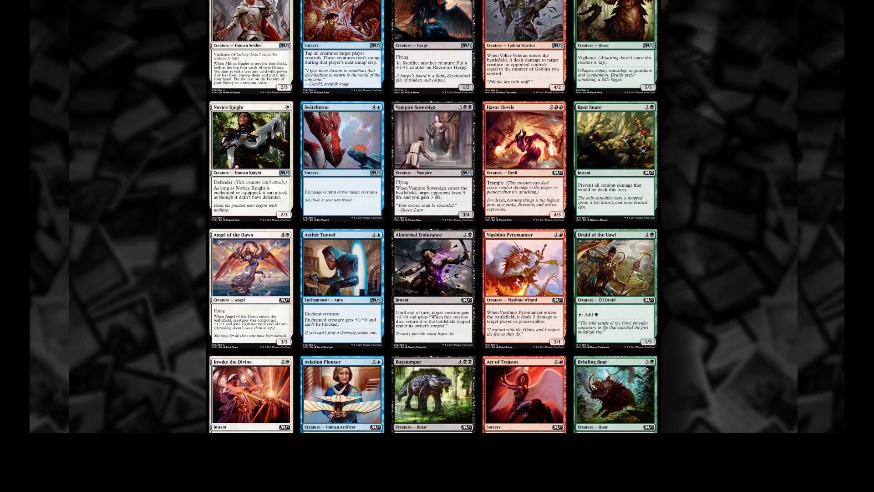
{"action": "scroll", "scroll_direction": "down", "scroll_amount": 3}
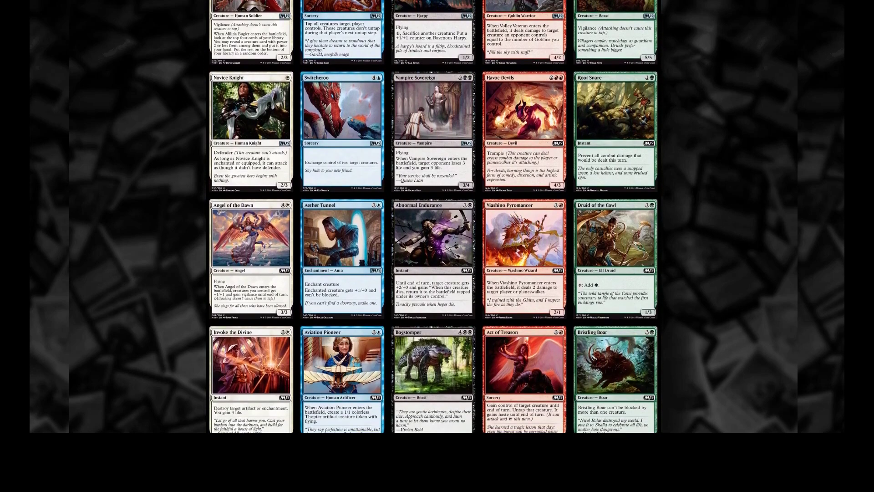
{"action": "scroll", "scroll_direction": "down", "scroll_amount": 3}
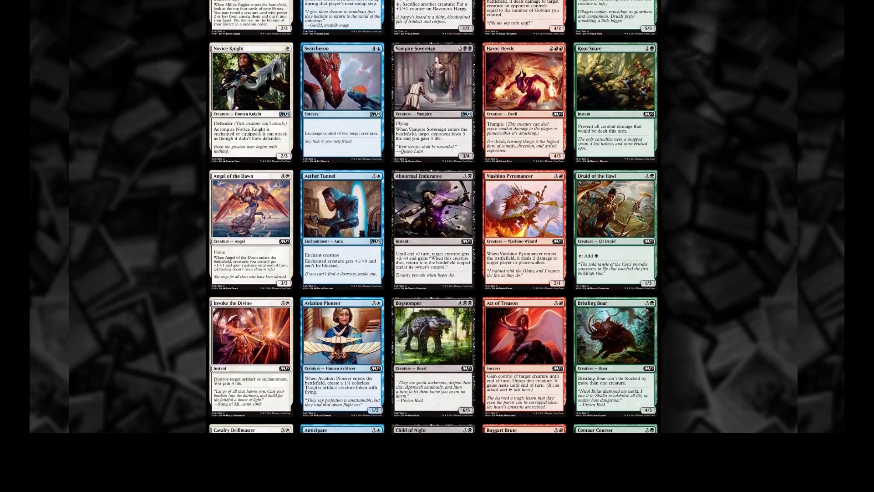
{"action": "scroll", "scroll_direction": "down", "scroll_amount": 3}
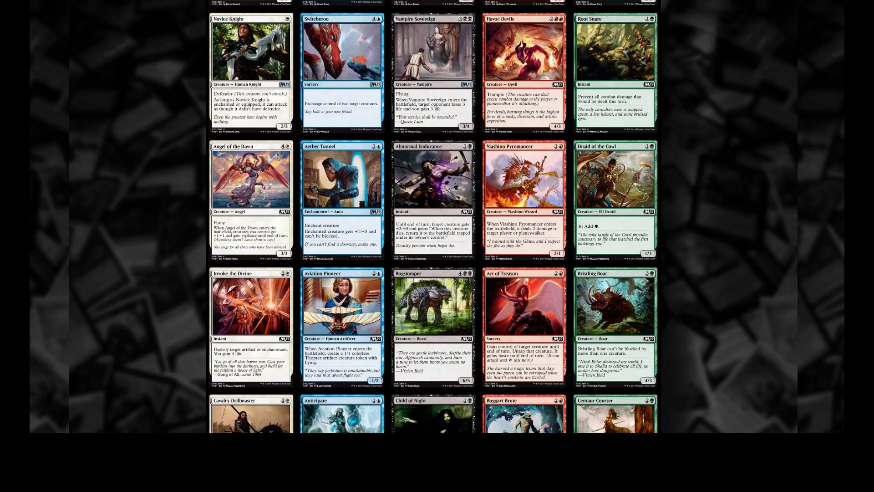
{"action": "scroll", "scroll_direction": "down", "scroll_amount": 3}
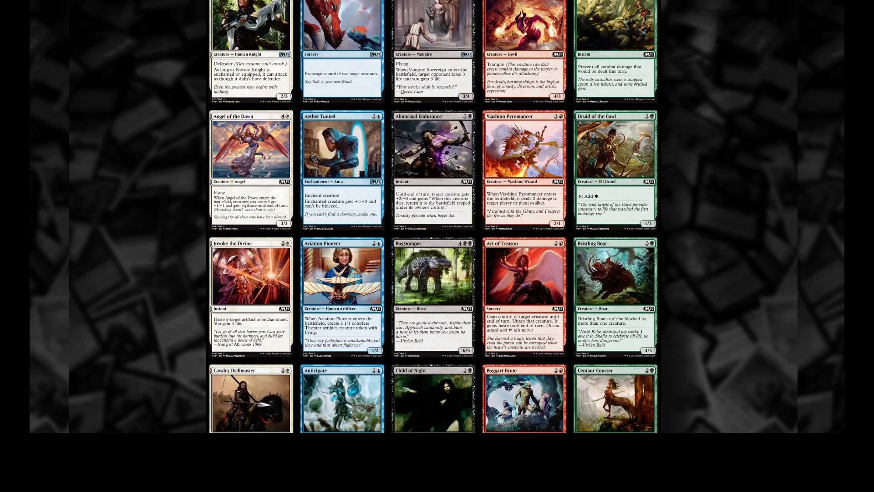
{"action": "scroll", "scroll_direction": "down", "scroll_amount": 3}
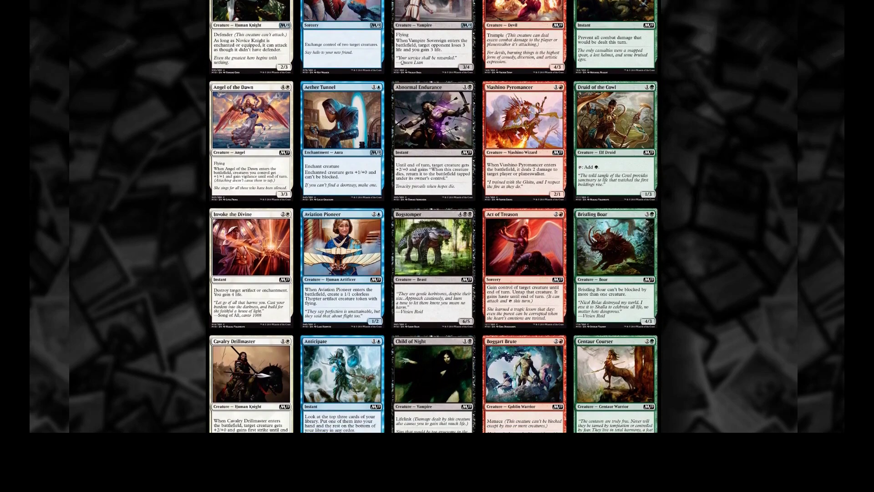
{"action": "scroll", "scroll_direction": "down", "scroll_amount": 3}
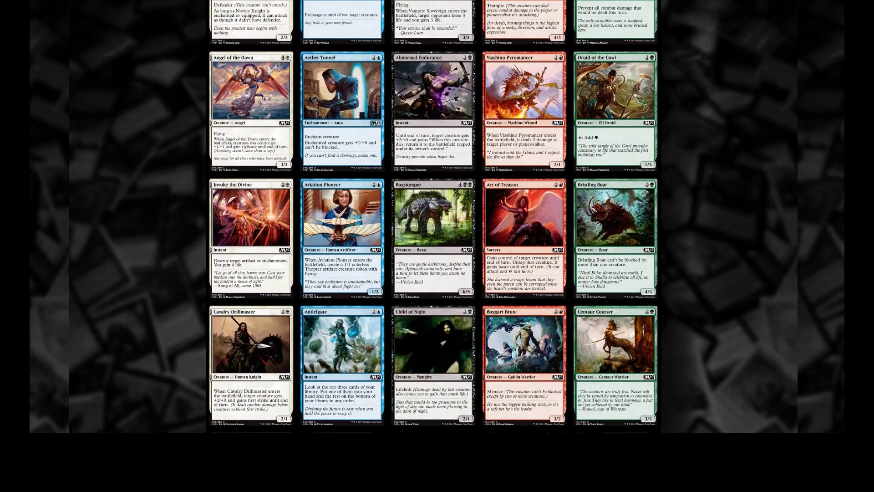
{"action": "scroll", "scroll_direction": "down", "scroll_amount": 3}
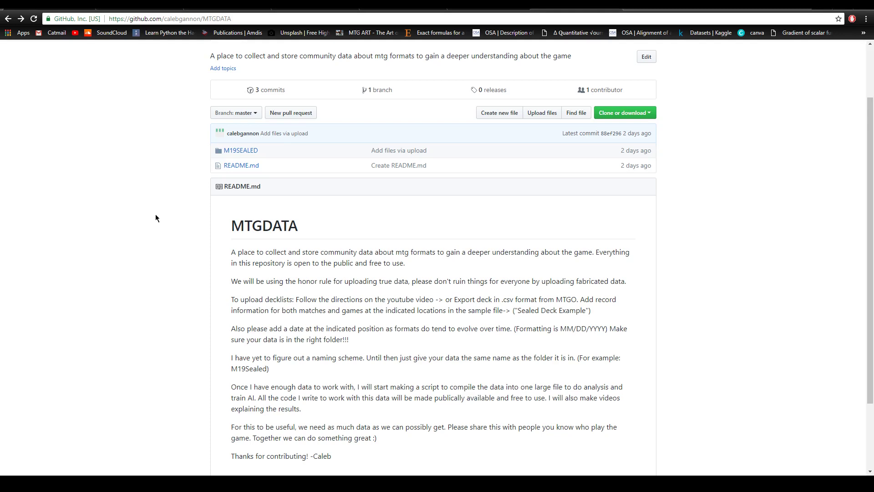
{"action": "mouse_move", "coordinate": [239, 150]}
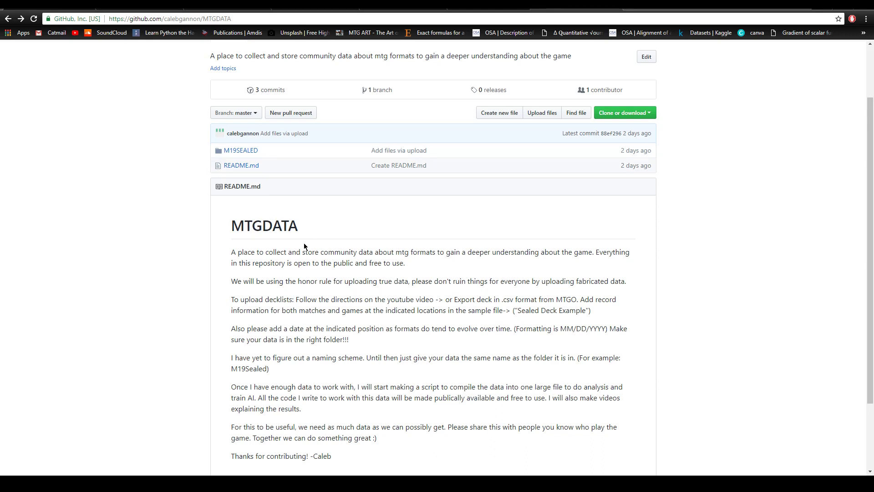
{"action": "mouse_move", "coordinate": [352, 218]}
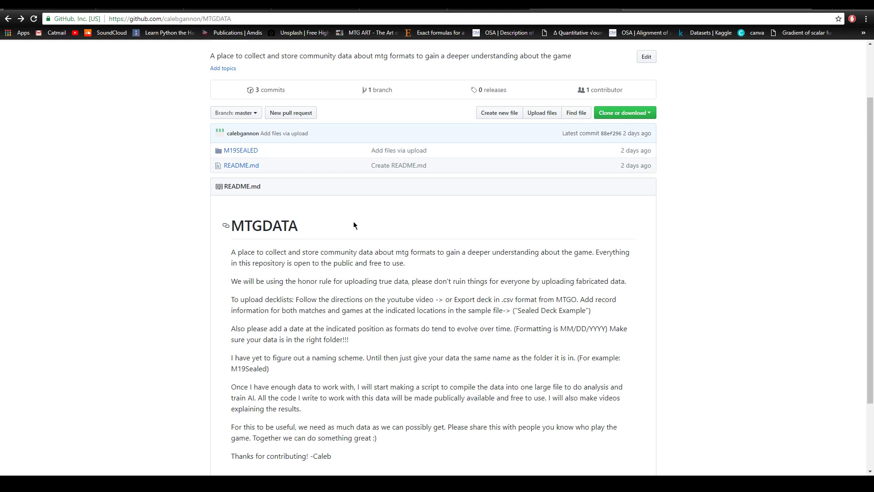
{"action": "mouse_move", "coordinate": [190, 263]}
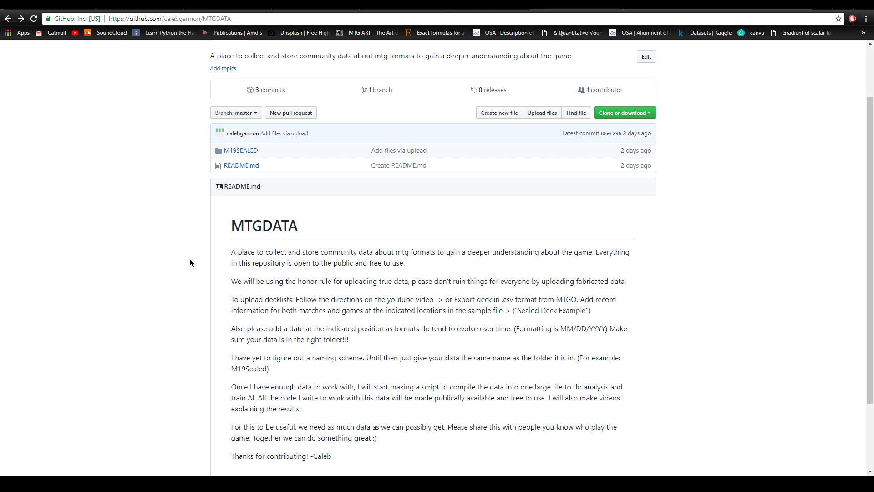
{"action": "mouse_move", "coordinate": [240, 151]}
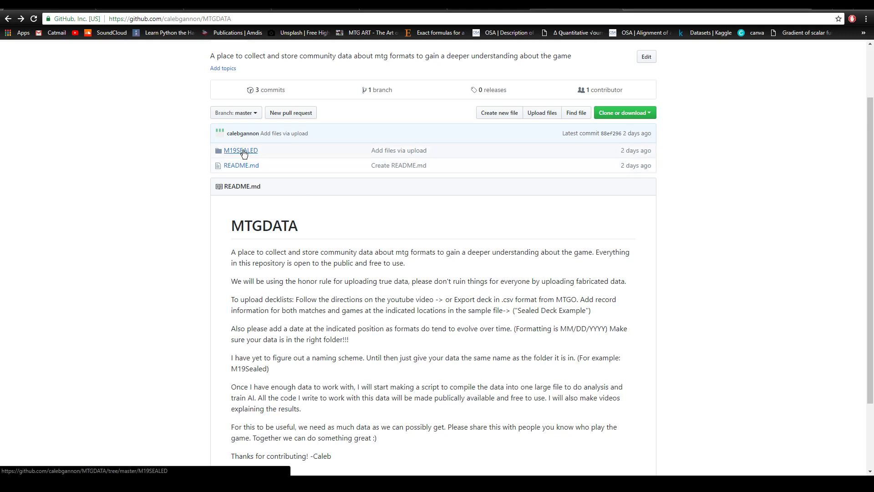
{"action": "left_click", "coordinate": [240, 150]}
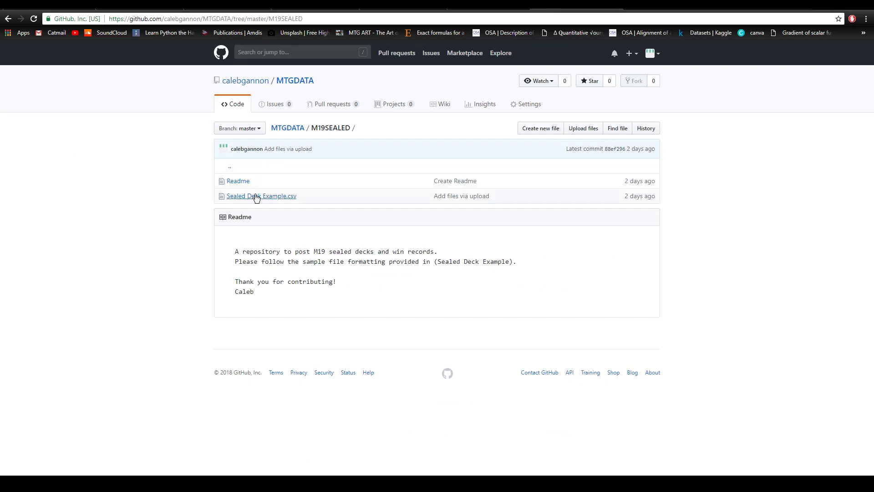
{"action": "left_click", "coordinate": [261, 196]}
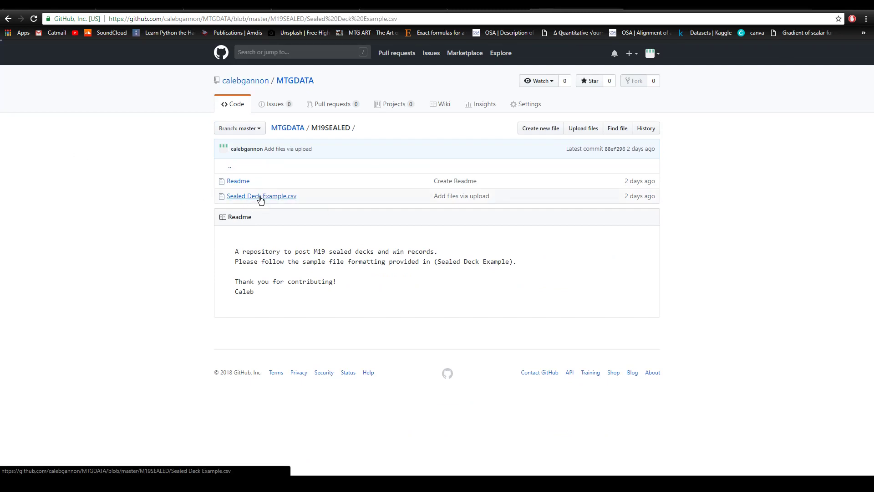
{"action": "left_click", "coordinate": [260, 196]}
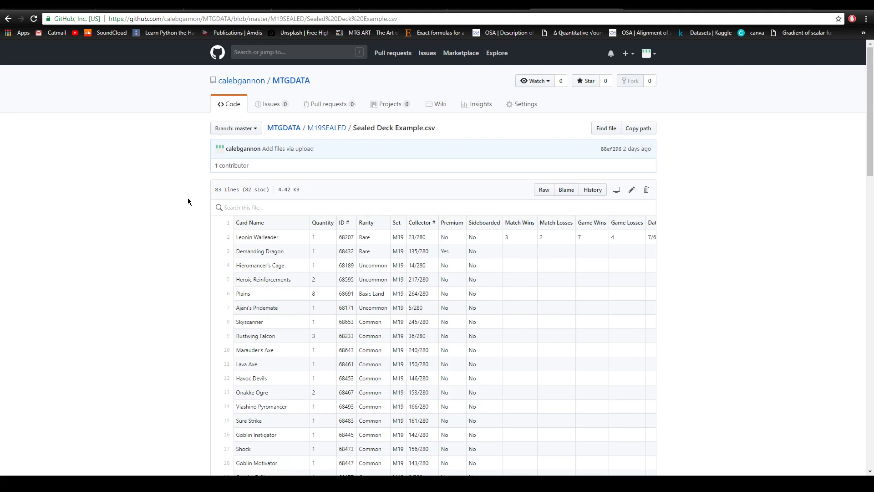
{"action": "mouse_move", "coordinate": [347, 327]}
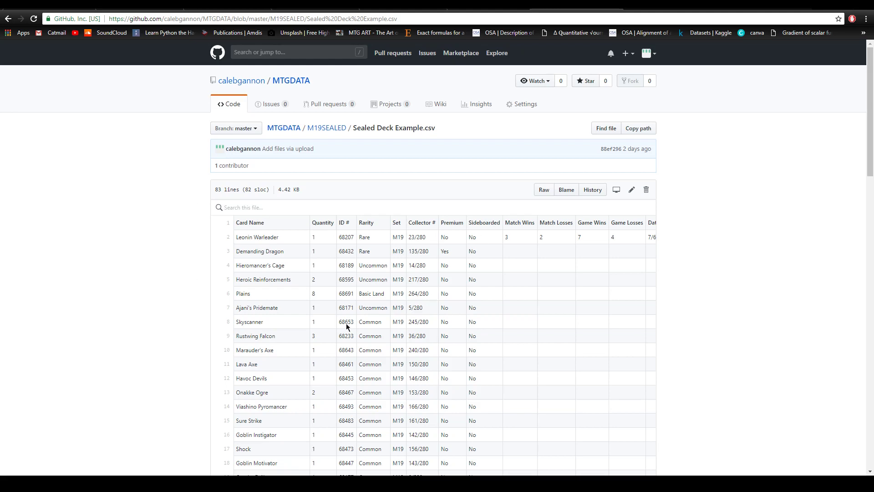
{"action": "scroll", "scroll_direction": "down", "scroll_amount": 3}
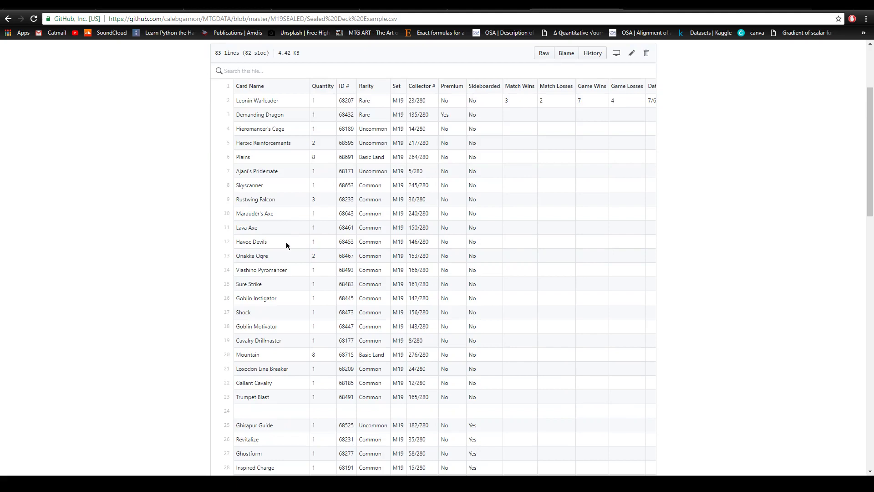
{"action": "mouse_move", "coordinate": [279, 100]}
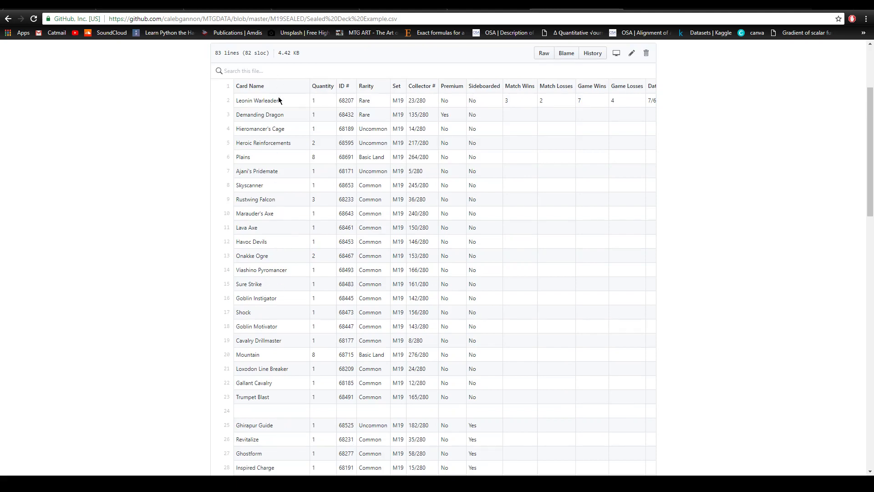
{"action": "mouse_move", "coordinate": [276, 288]}
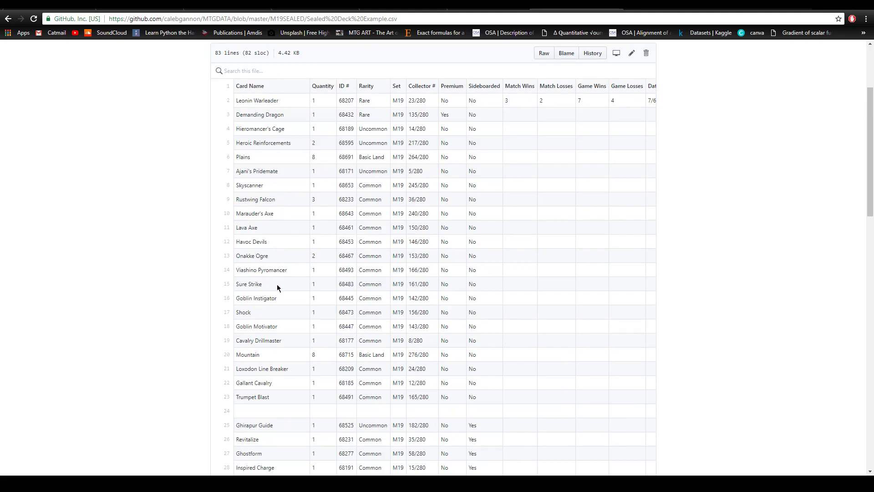
{"action": "scroll", "scroll_direction": "down", "scroll_amount": 3}
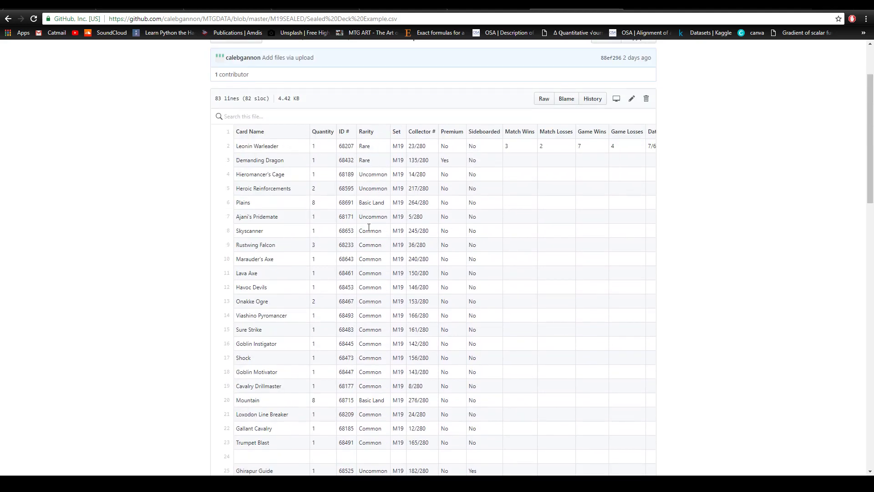
{"action": "mouse_move", "coordinate": [513, 147]}
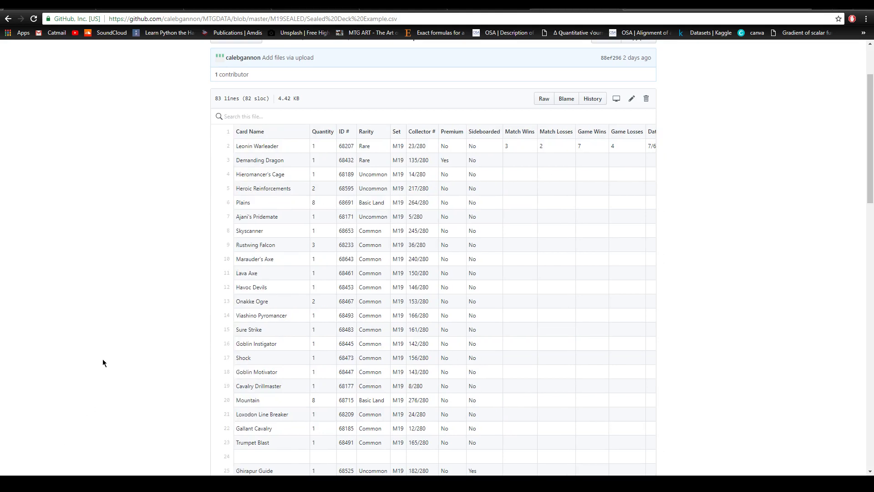
{"action": "mouse_move", "coordinate": [280, 148]}
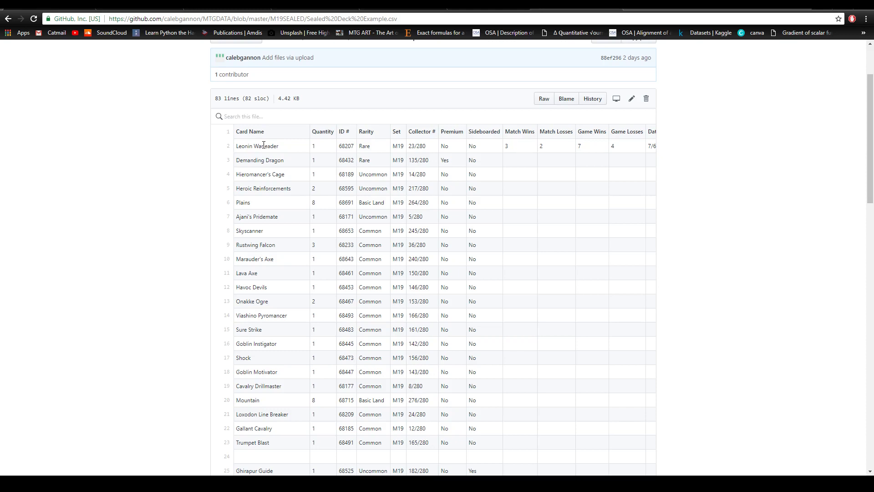
{"action": "mouse_move", "coordinate": [195, 157]}
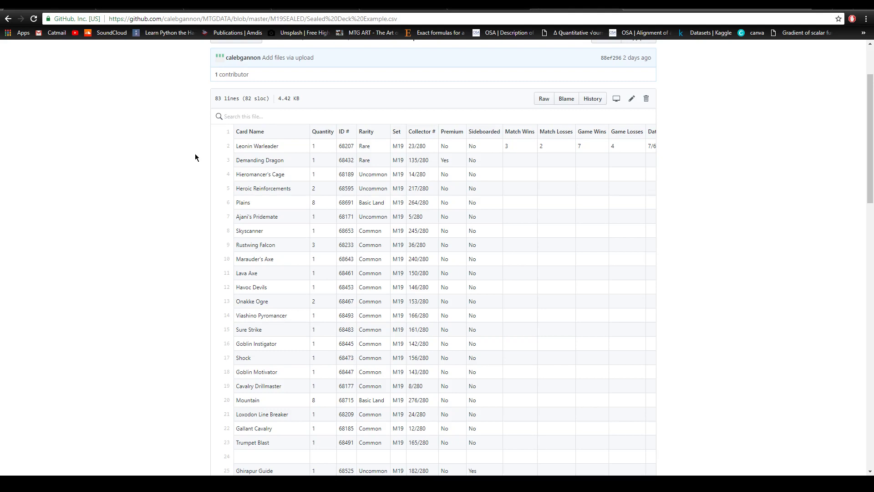
{"action": "mouse_move", "coordinate": [162, 191]}
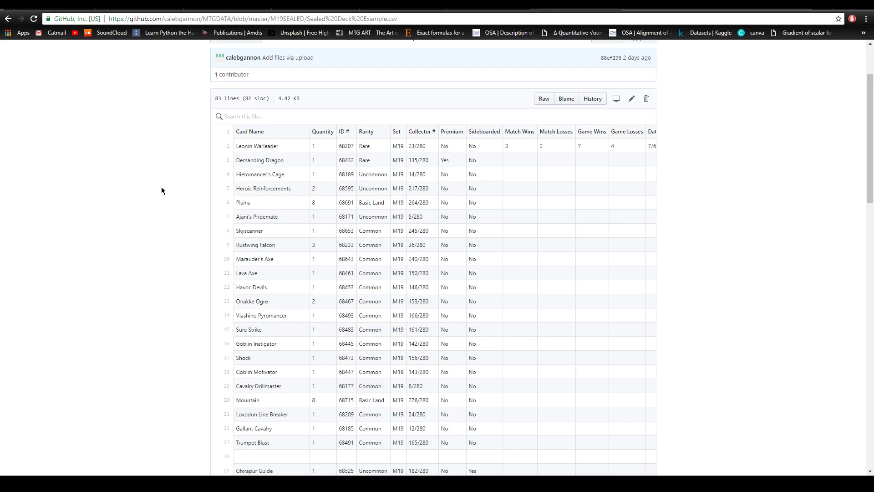
{"action": "mouse_move", "coordinate": [177, 201]}
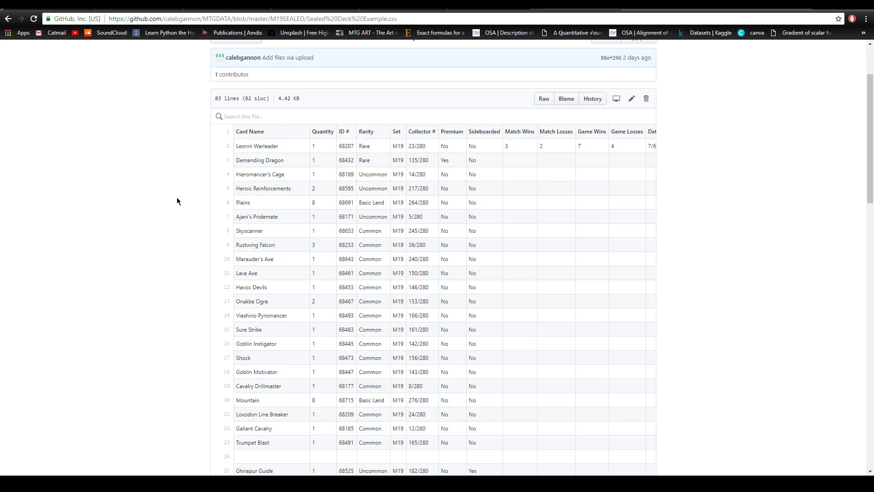
{"action": "mouse_move", "coordinate": [134, 341]}
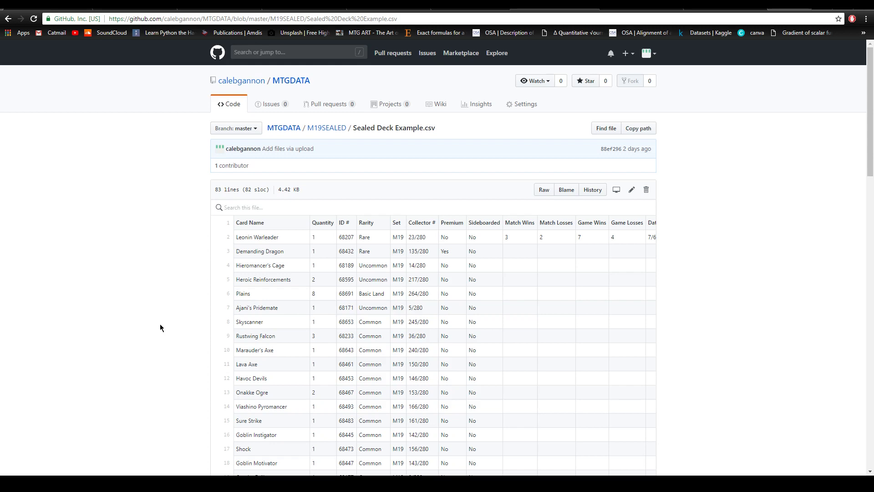
{"action": "mouse_move", "coordinate": [118, 391]}
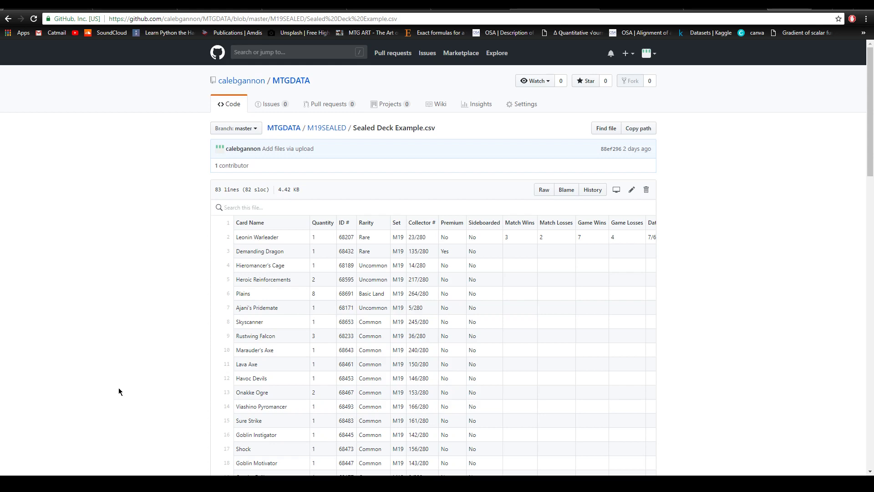
{"action": "mouse_move", "coordinate": [111, 337]}
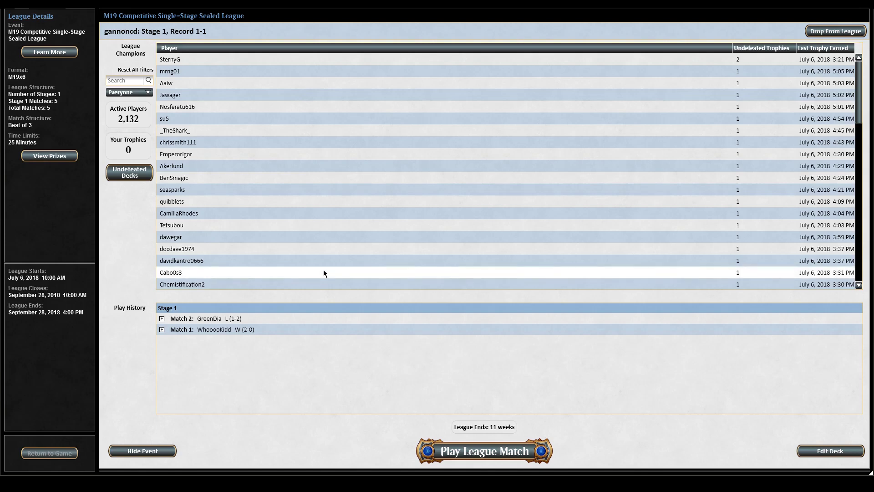
{"action": "mouse_move", "coordinate": [277, 192]}
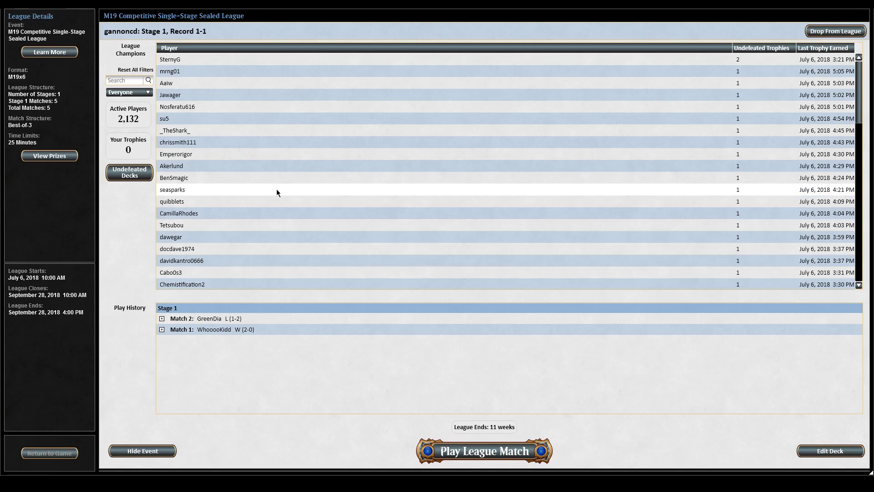
{"action": "mouse_move", "coordinate": [262, 384]}
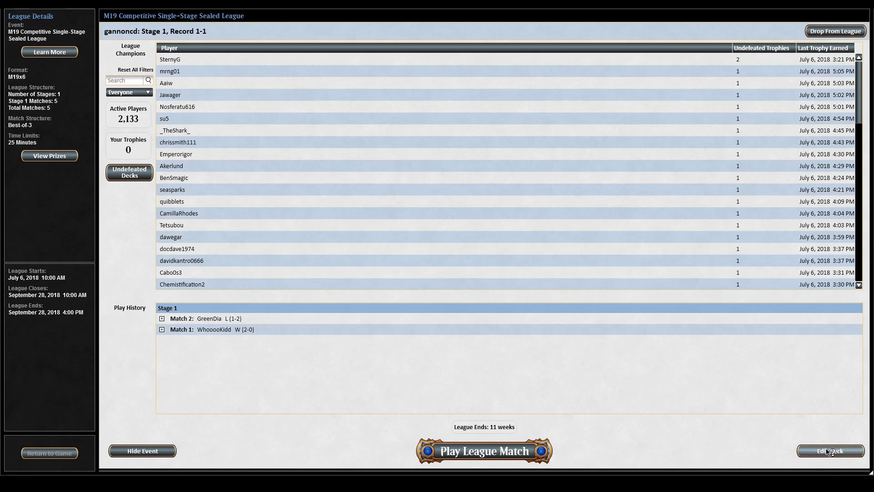
- Export the league sealed deck to the collection and save it as 2018.07.06-M19x6-5-01
{"action": "left_click", "coordinate": [830, 451]}
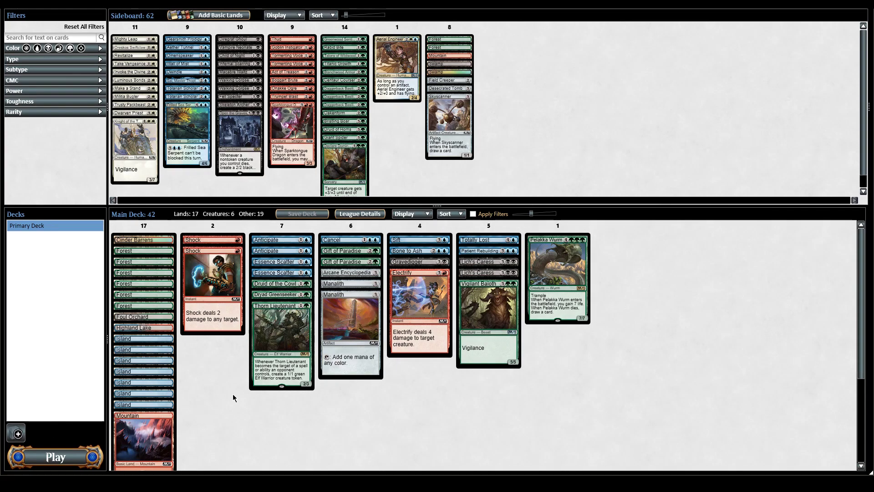
{"action": "right_click", "coordinate": [233, 398]}
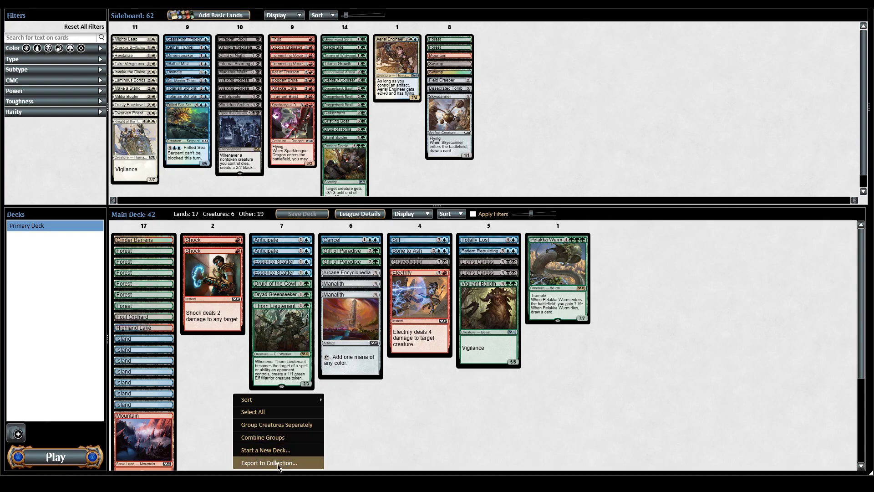
{"action": "left_click", "coordinate": [270, 463]}
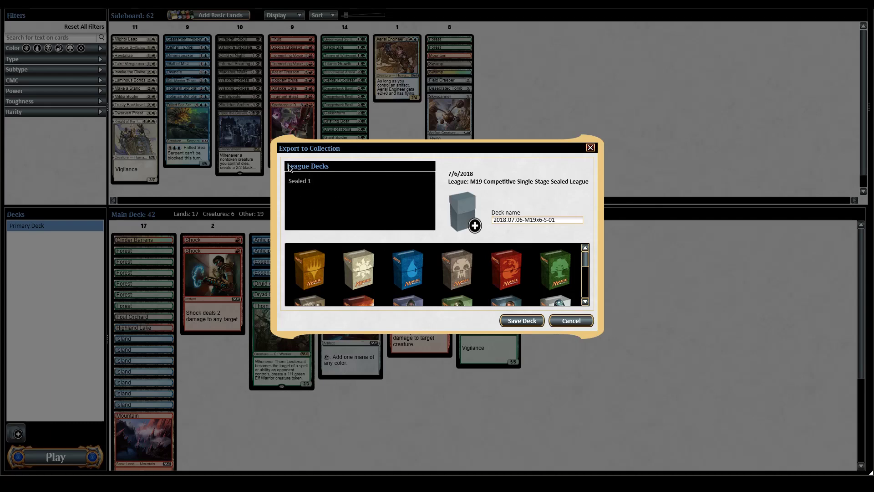
{"action": "left_click", "coordinate": [570, 319]}
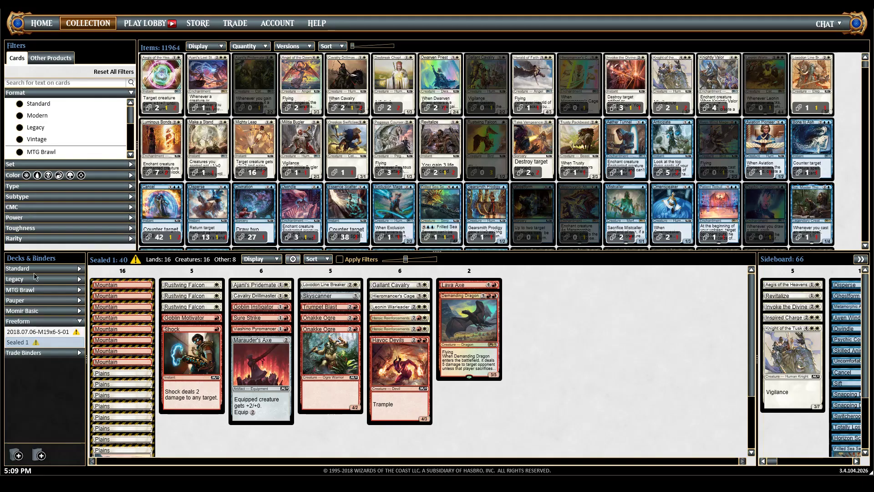
- Load the 2018.07.06-M19x6-5-01 deck from Freeform in Decks & Binders to show its cards
{"action": "left_click", "coordinate": [42, 332]}
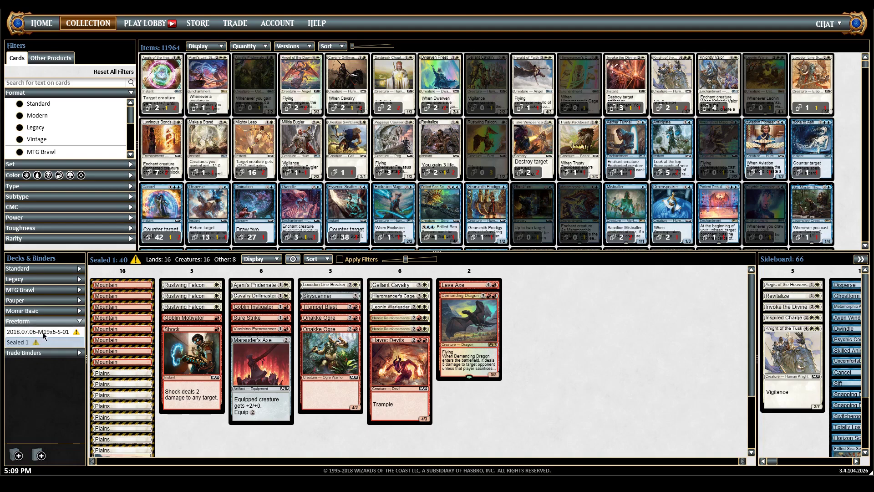
{"action": "left_click", "coordinate": [43, 332]}
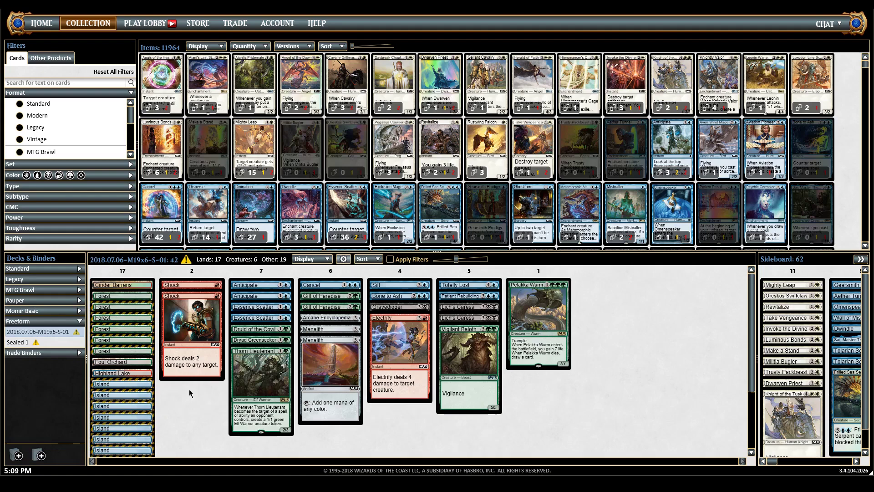
{"action": "mouse_move", "coordinate": [193, 398]}
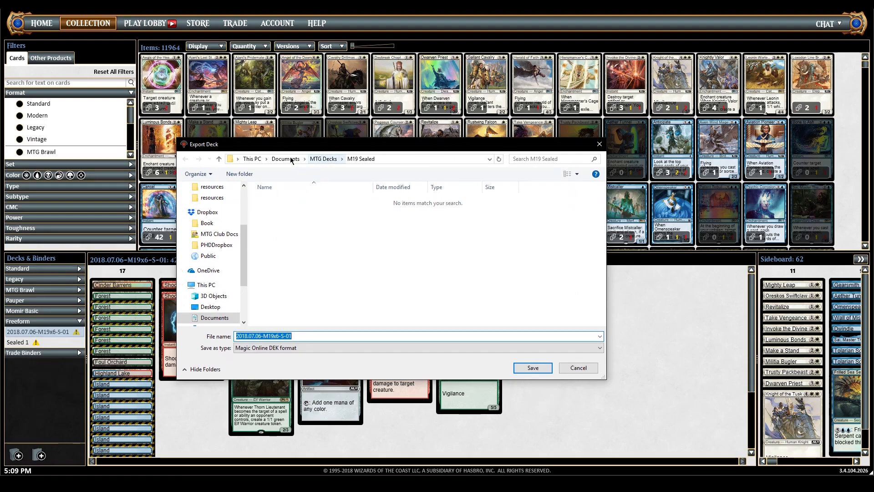
{"action": "mouse_move", "coordinate": [323, 159]}
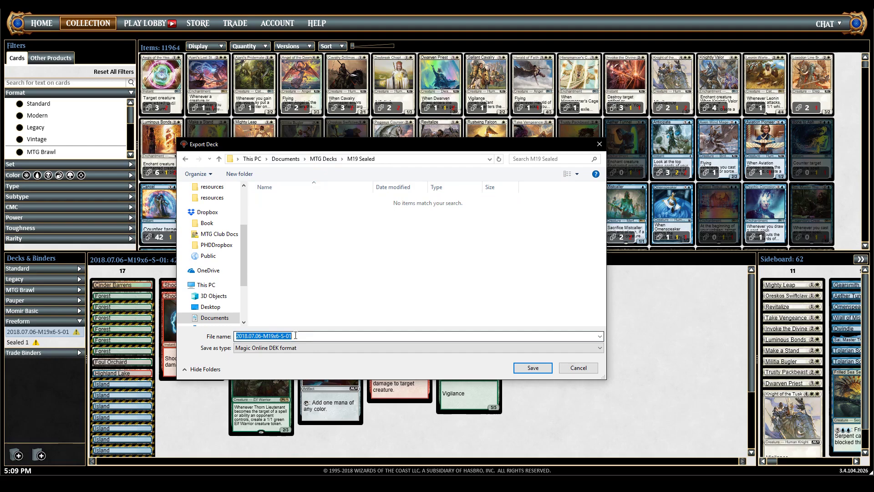
- Name the exported deck file M19Seal... in the M19 Sealed folder
{"action": "type", "text": "M"}
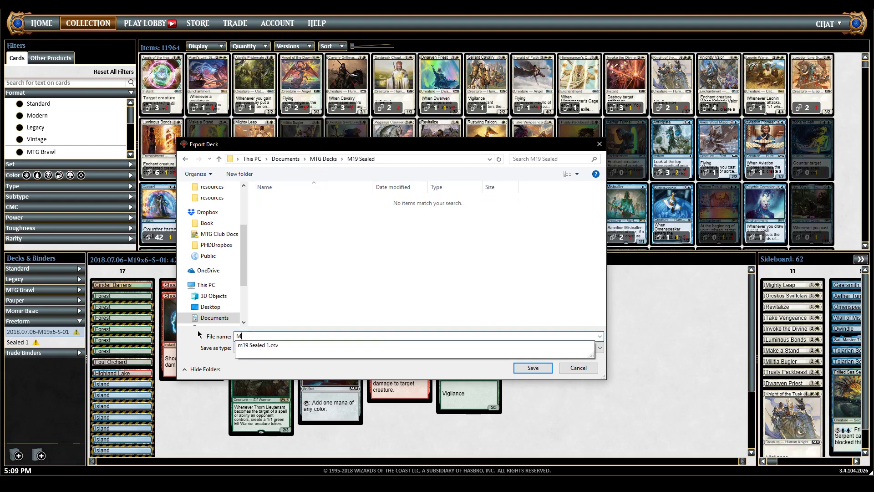
{"action": "type", "text": "19Seal"}
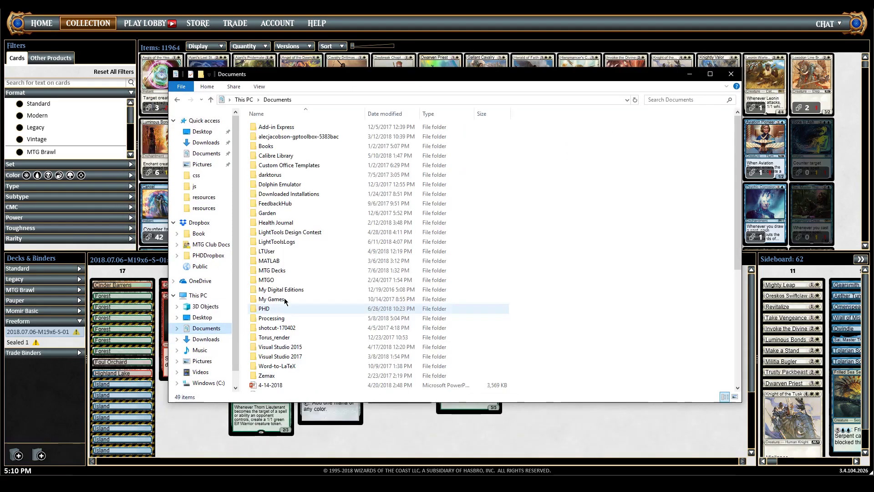
- Browse Documents > MTG Decks > M19 Sealed and open M19Sealed1 in Excel
{"action": "left_click", "coordinate": [290, 232]}
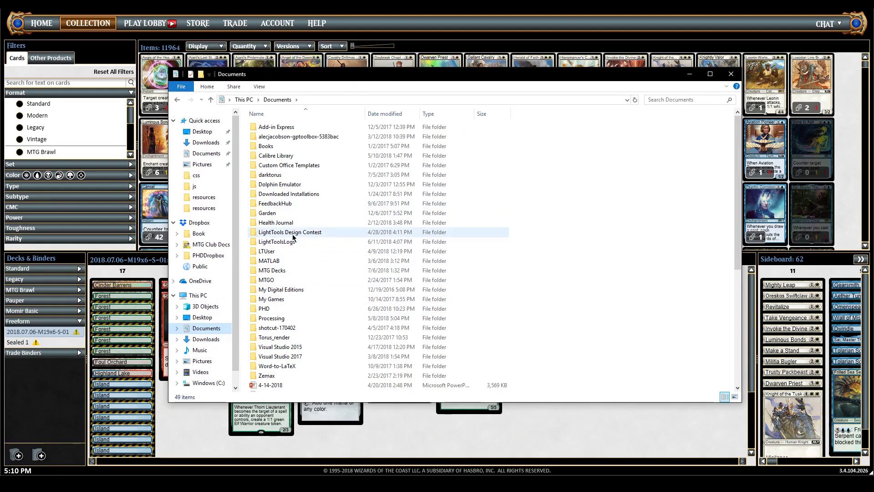
{"action": "double_click", "coordinate": [270, 270]}
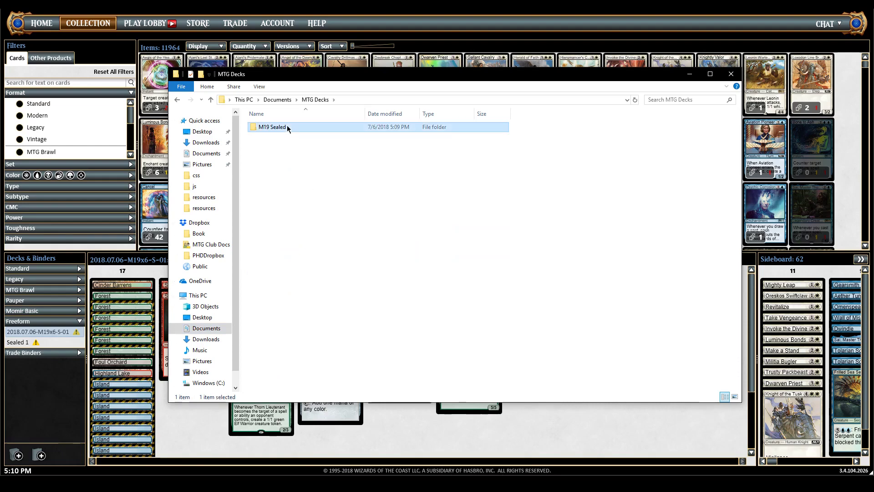
{"action": "double_click", "coordinate": [273, 126]}
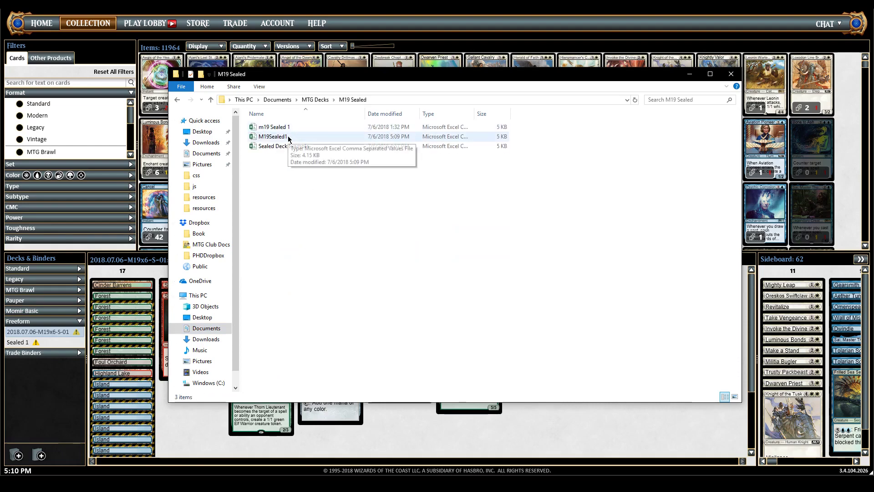
{"action": "left_click", "coordinate": [274, 137]}
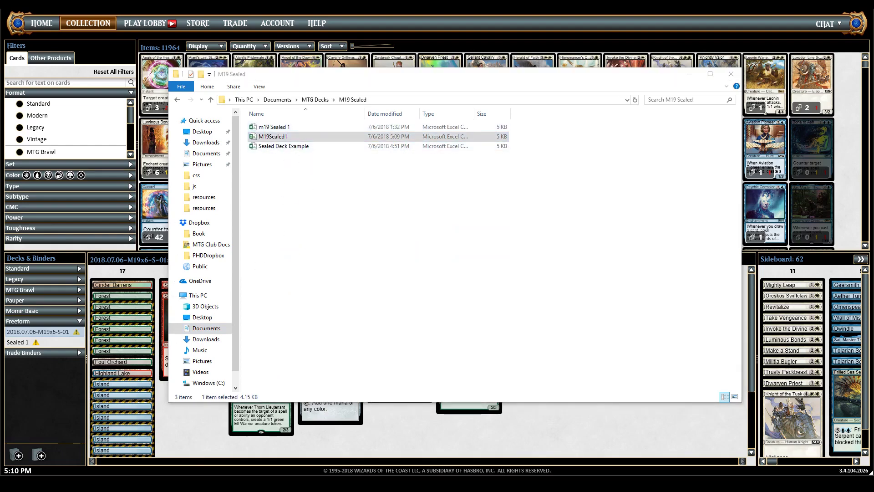
{"action": "double_click", "coordinate": [272, 135]}
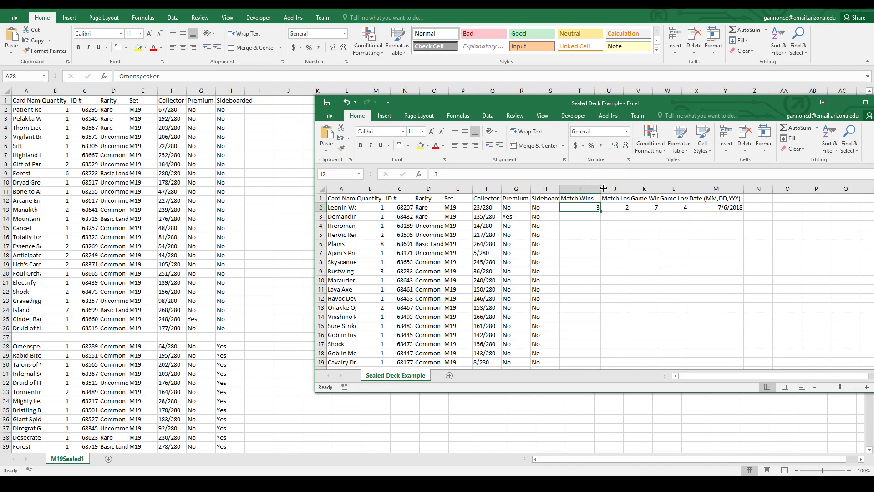
- Inspect the first row's Match Losses, Game Wins and neighbouring result cells in the Sealed Deck Example
{"action": "left_click", "coordinate": [644, 208]}
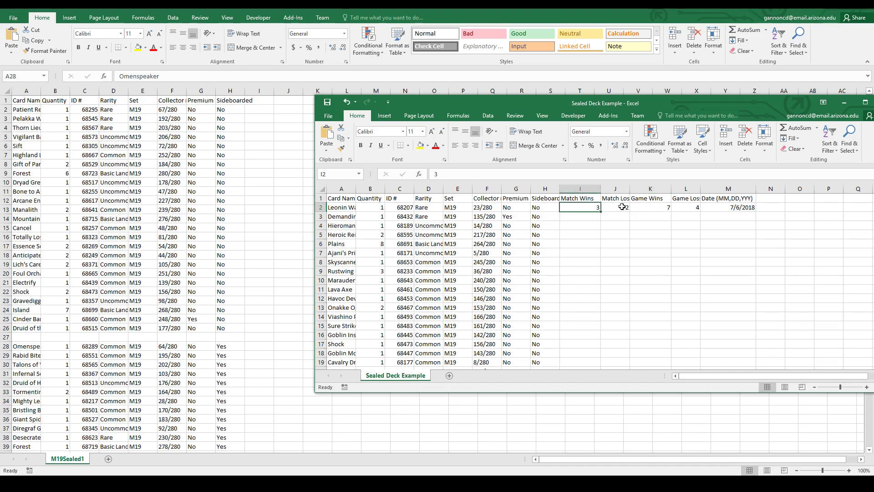
{"action": "left_click", "coordinate": [614, 207]}
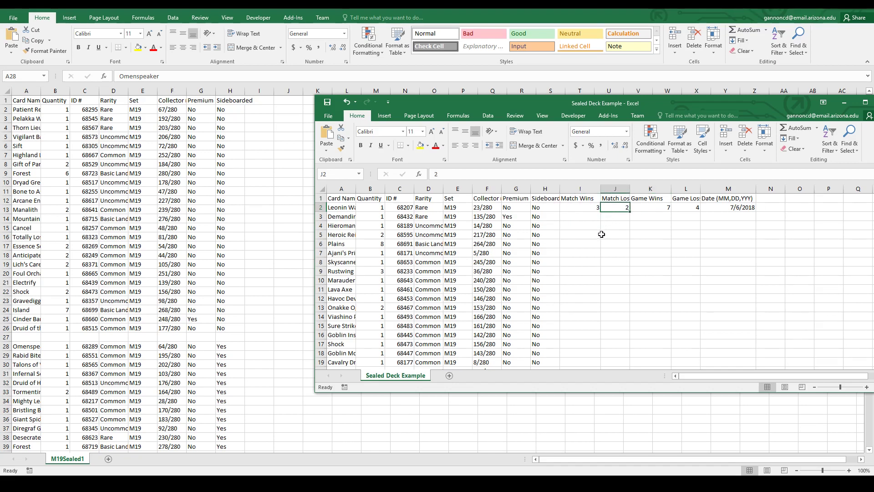
{"action": "left_click", "coordinate": [649, 206]}
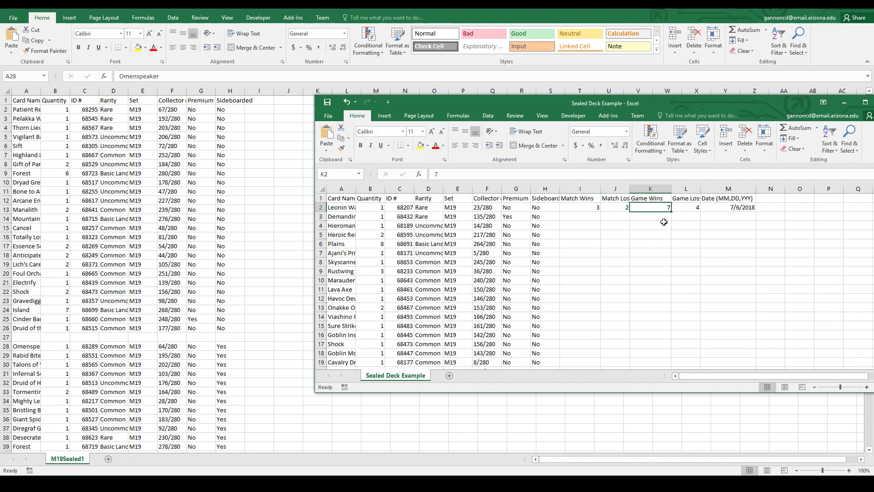
{"action": "left_click", "coordinate": [686, 206]}
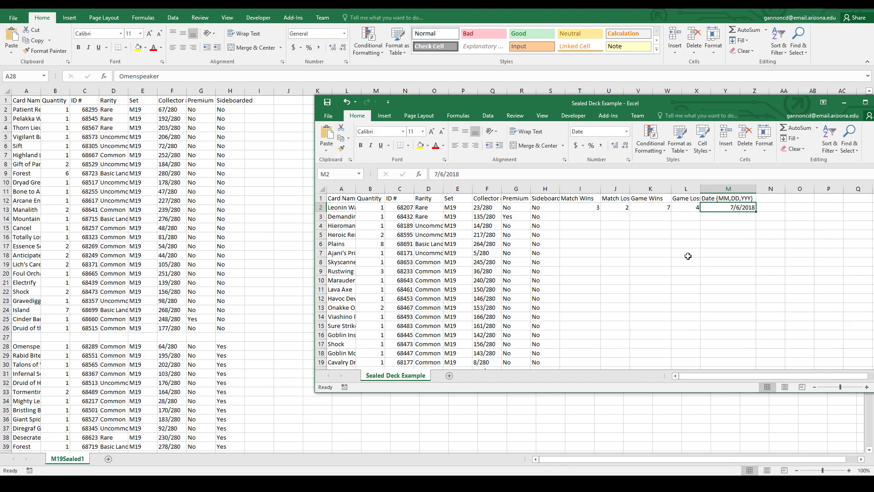
{"action": "mouse_move", "coordinate": [597, 244]}
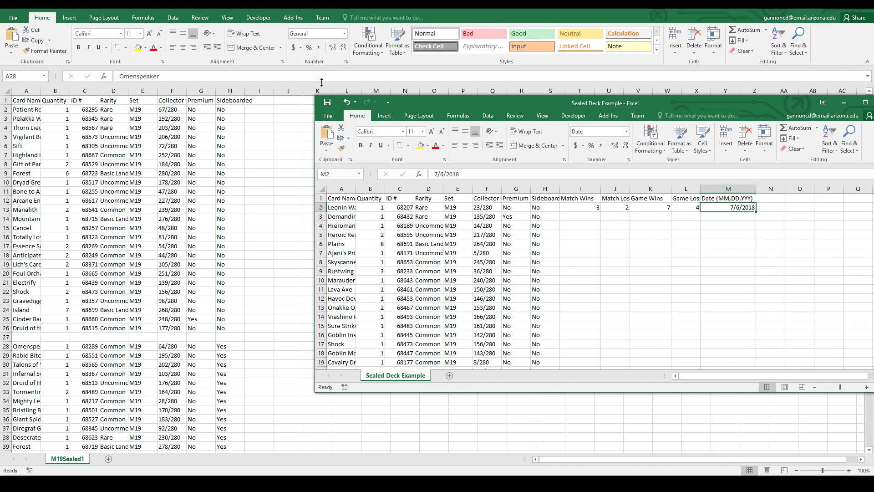
{"action": "mouse_move", "coordinate": [172, 344]}
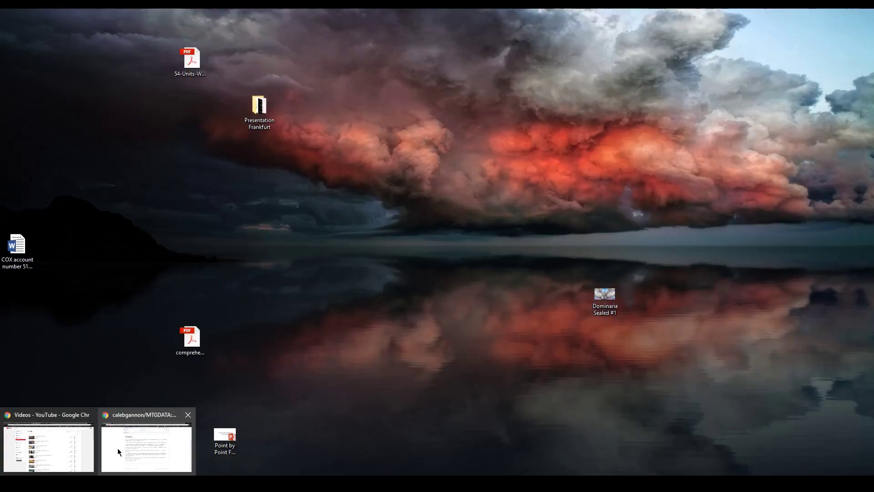
- Switch to the MTGDATA browser window and scroll to the repository's top
{"action": "left_click", "coordinate": [146, 446]}
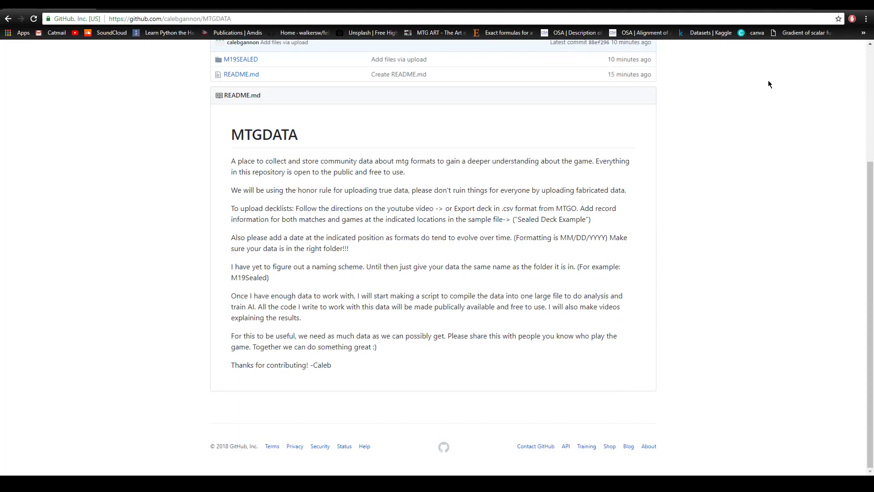
{"action": "scroll", "scroll_direction": "up", "scroll_amount": 3}
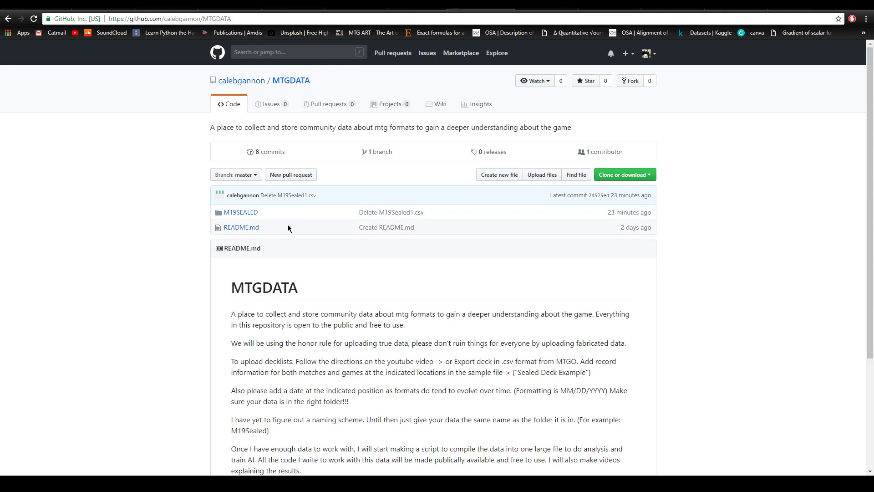
{"action": "mouse_move", "coordinate": [240, 212]}
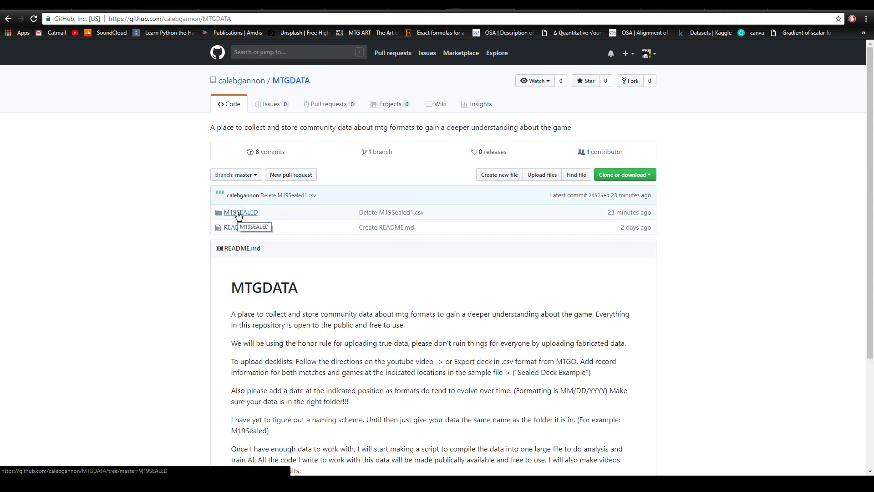
{"action": "mouse_move", "coordinate": [148, 226]}
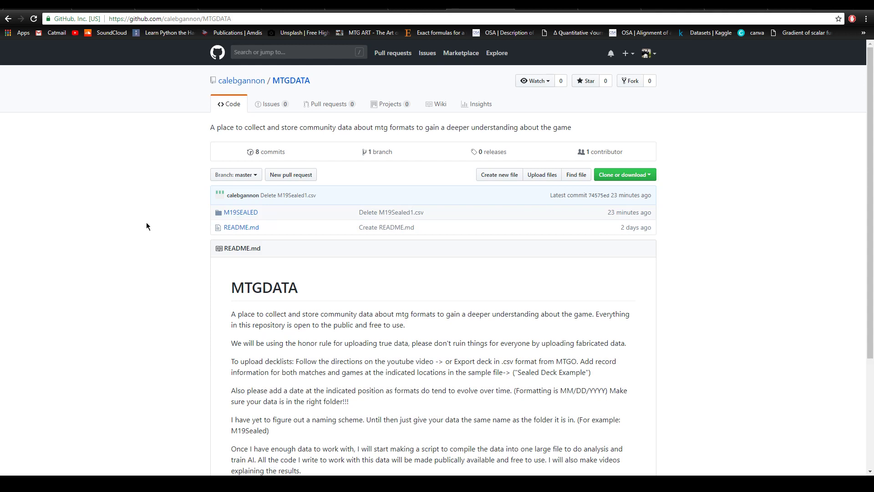
{"action": "mouse_move", "coordinate": [168, 212]}
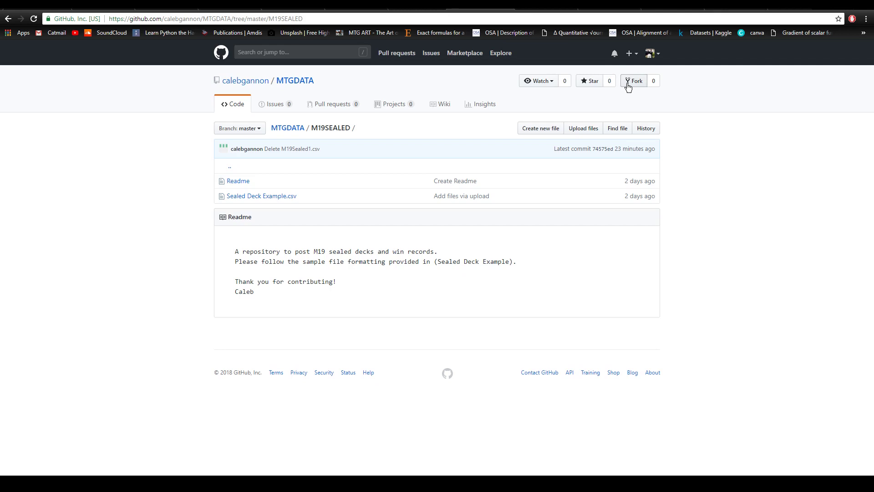
- Fork MTGDATA and start an Upload files page in the fork's M19SEALED folder
{"action": "left_click", "coordinate": [632, 81]}
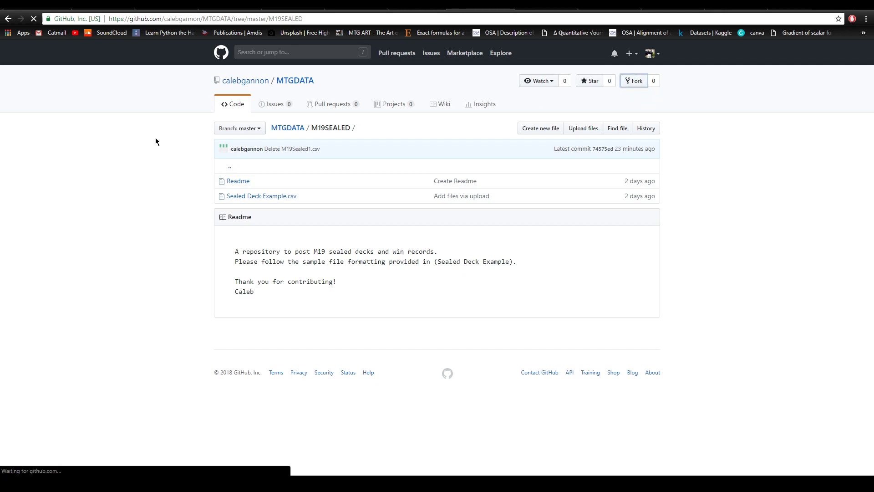
{"action": "left_click", "coordinate": [633, 80]}
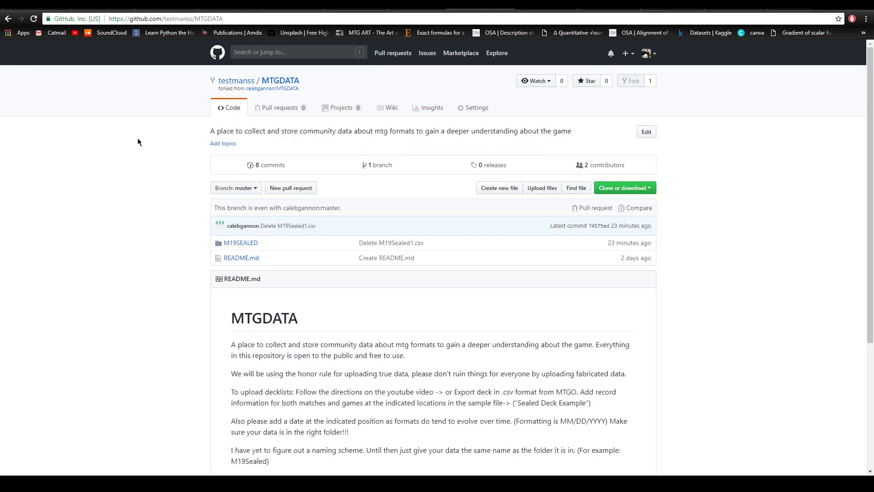
{"action": "mouse_move", "coordinate": [240, 242]}
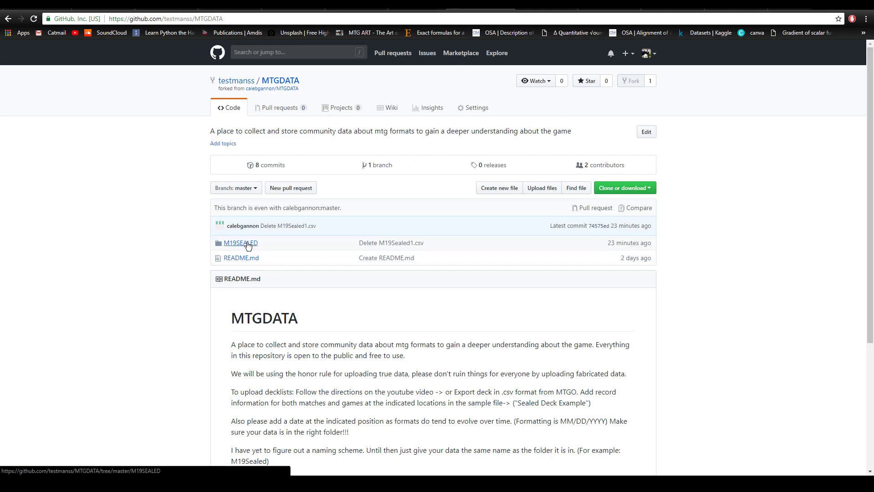
{"action": "left_click", "coordinate": [239, 242]}
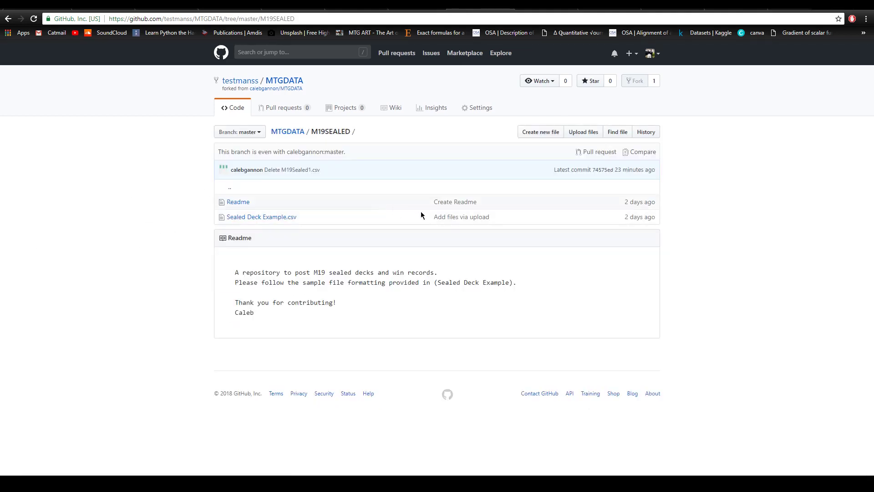
{"action": "left_click", "coordinate": [583, 131]}
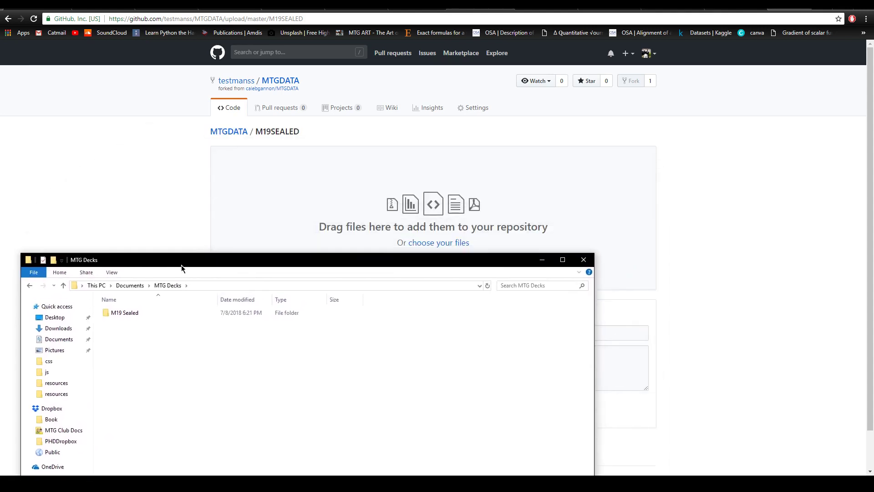
- Drag m19 Sealed 1.csv from the M19 Sealed folder into the upload and commit it
{"action": "double_click", "coordinate": [125, 312]}
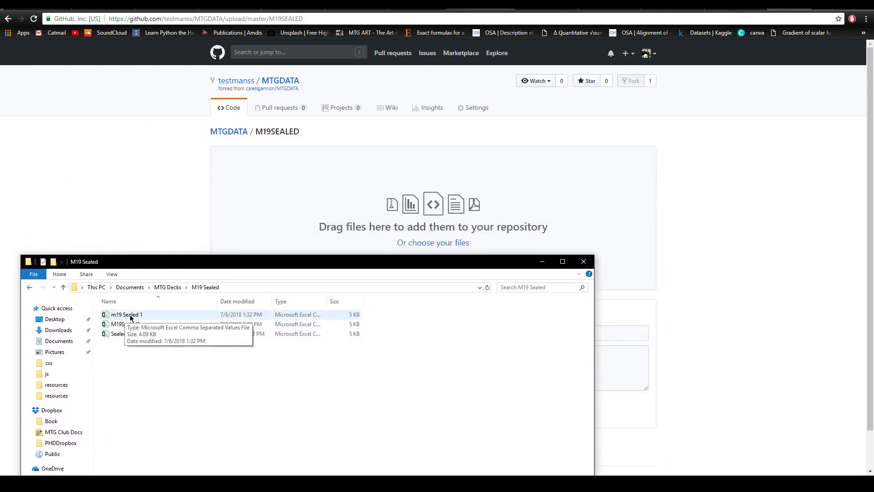
{"action": "left_click_drag", "start_coordinate": [126, 314], "coordinate": [433, 223]}
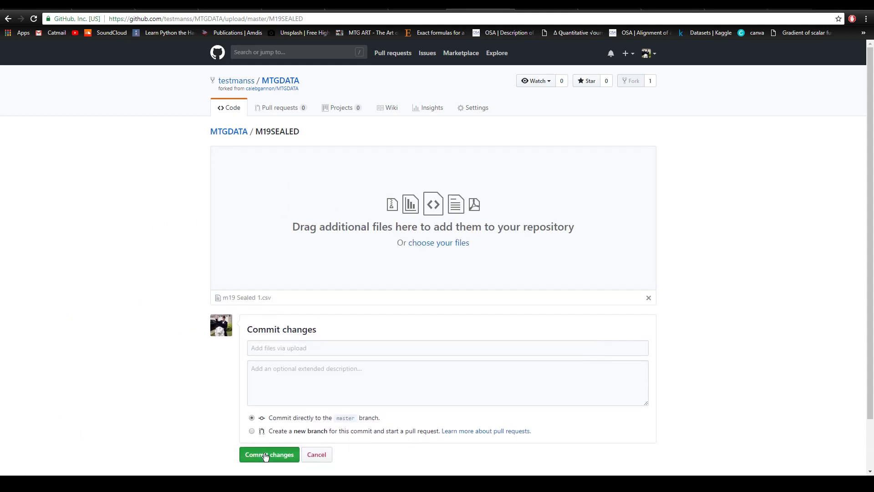
{"action": "left_click", "coordinate": [268, 454]}
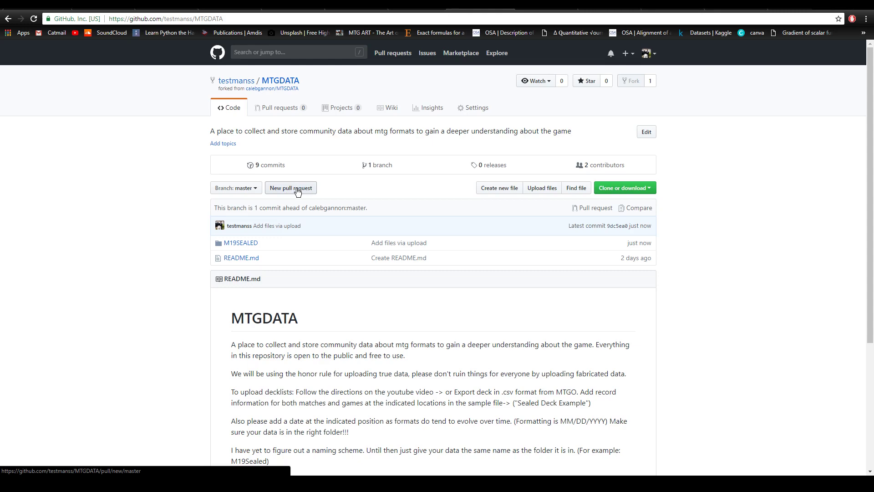
- Create pull request #4 'Add files via upload' from the fork to the original MTGDATA repository
{"action": "left_click", "coordinate": [291, 188]}
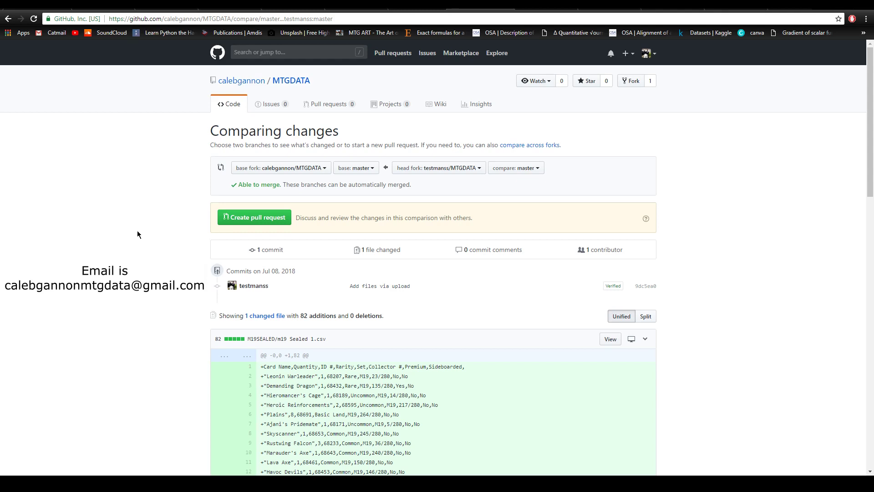
{"action": "mouse_move", "coordinate": [165, 292]}
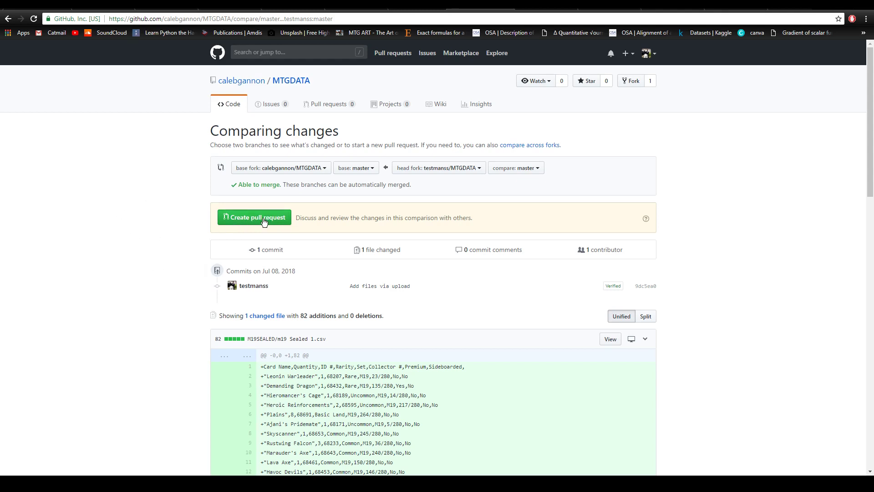
{"action": "left_click", "coordinate": [254, 216]}
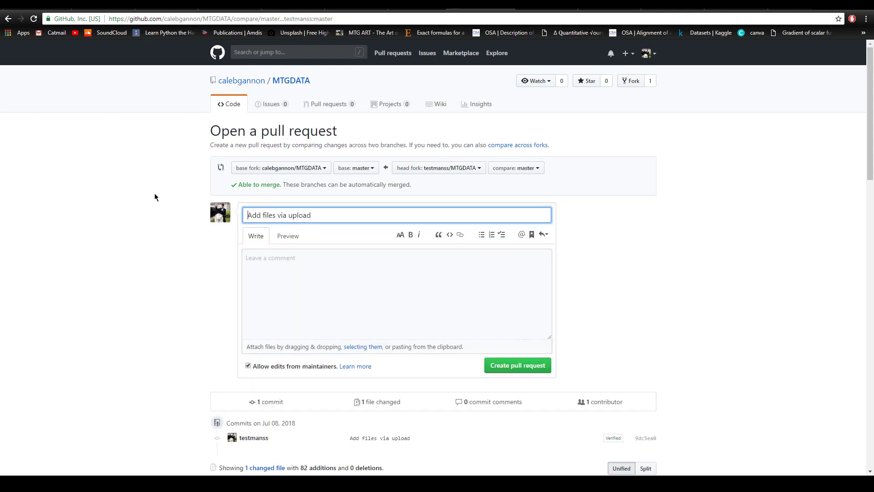
{"action": "left_click", "coordinate": [397, 294]}
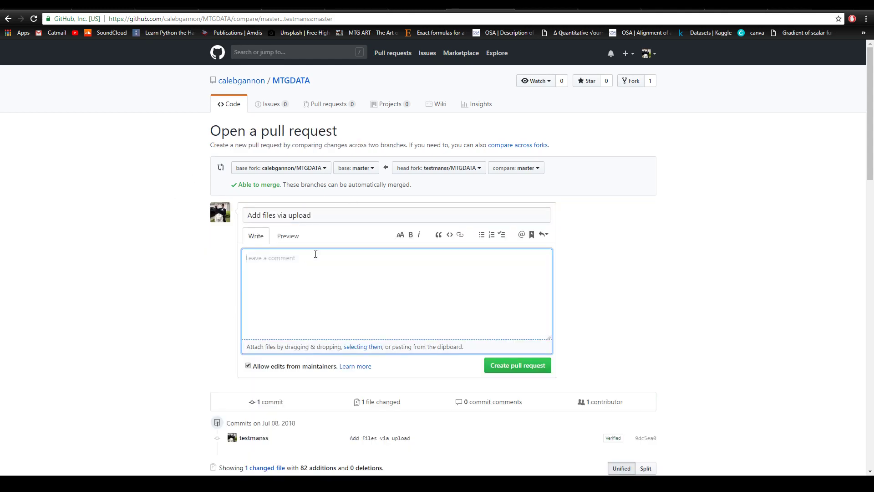
{"action": "mouse_move", "coordinate": [517, 365]}
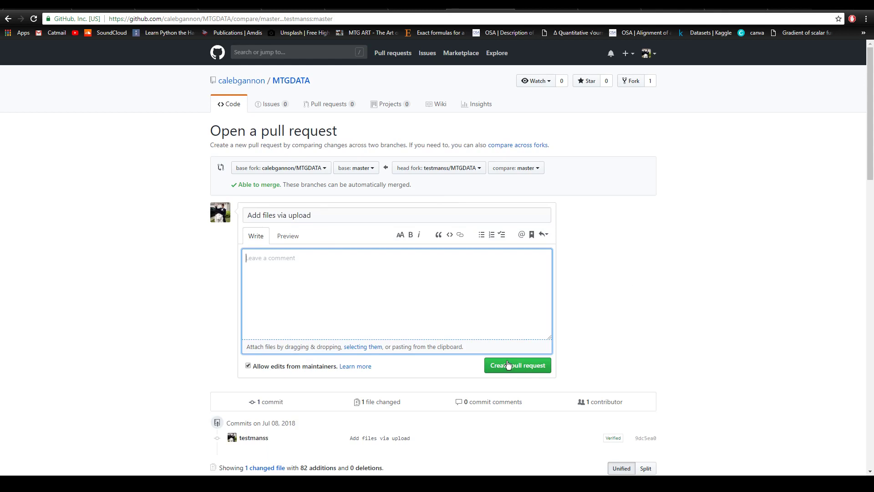
{"action": "left_click", "coordinate": [516, 365]}
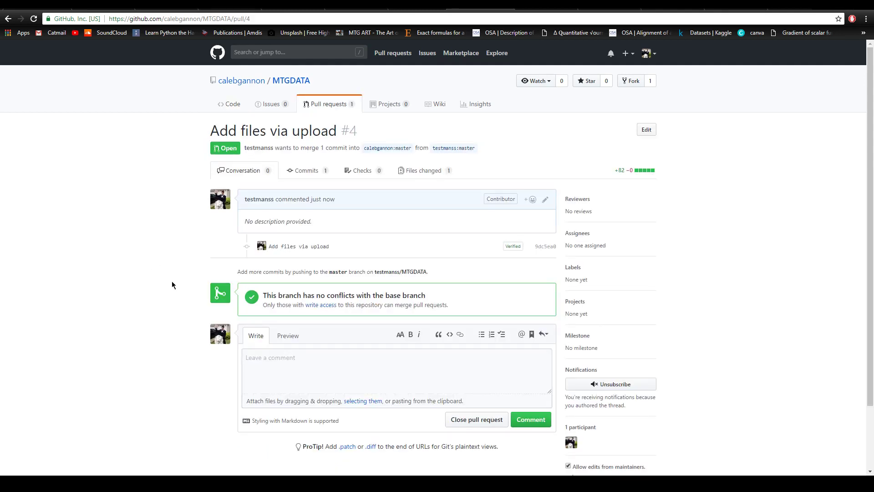
{"action": "scroll", "scroll_direction": "down", "scroll_amount": 3}
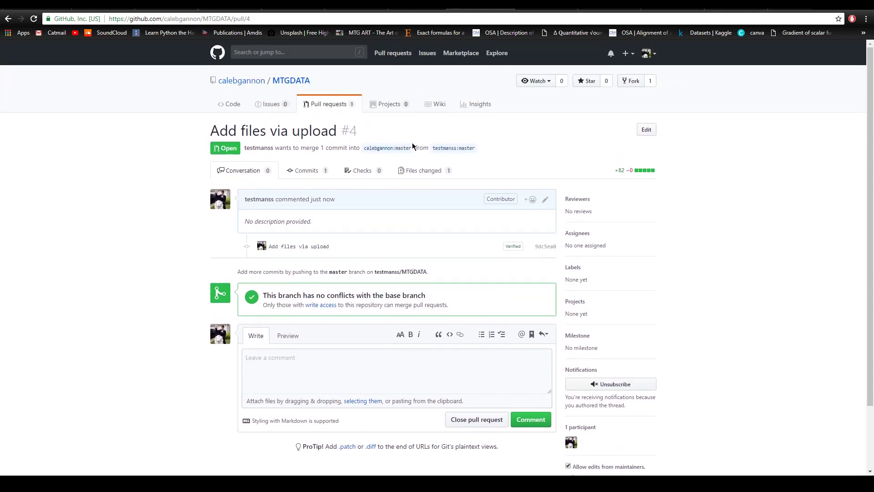
{"action": "mouse_move", "coordinate": [488, 443]}
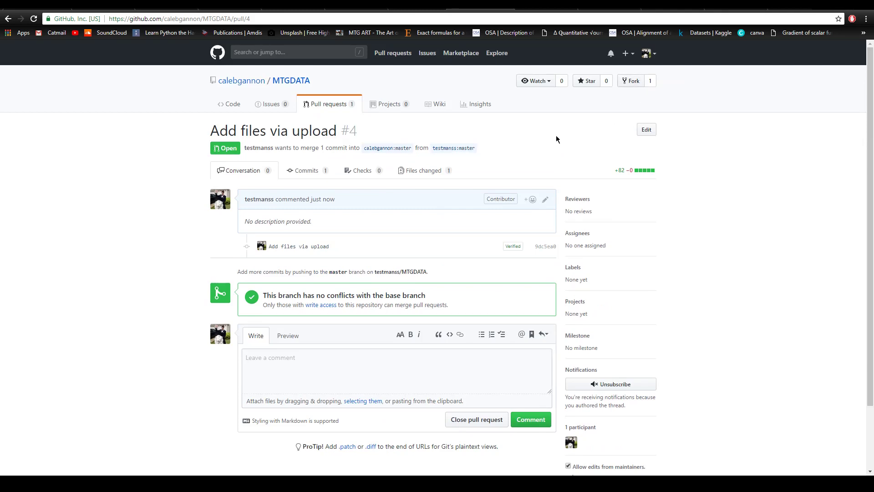
{"action": "mouse_move", "coordinate": [264, 302]}
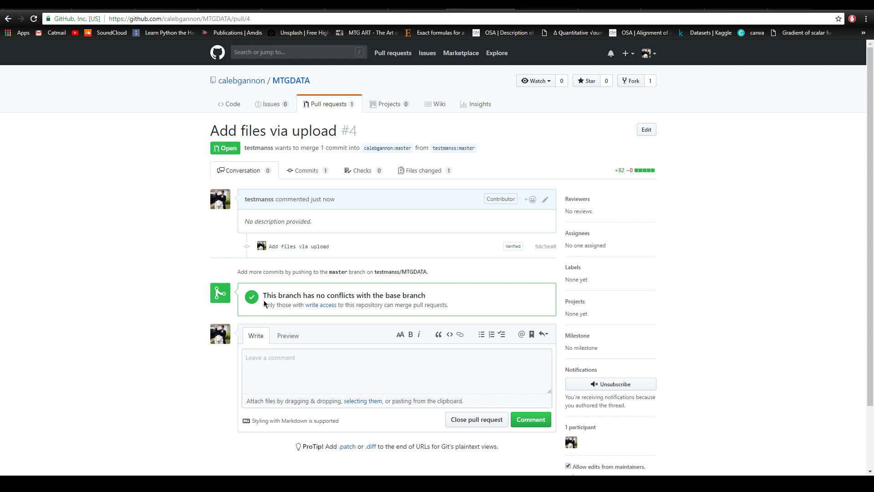
{"action": "mouse_move", "coordinate": [117, 218]}
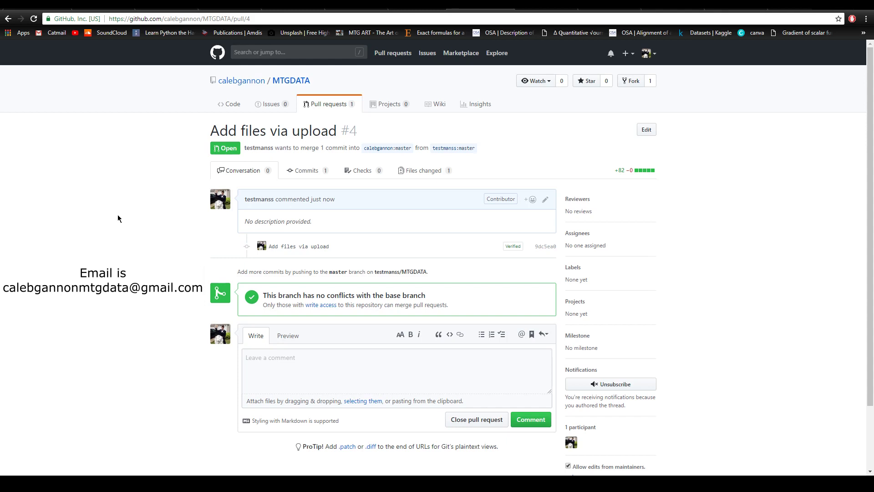
{"action": "mouse_move", "coordinate": [127, 247]}
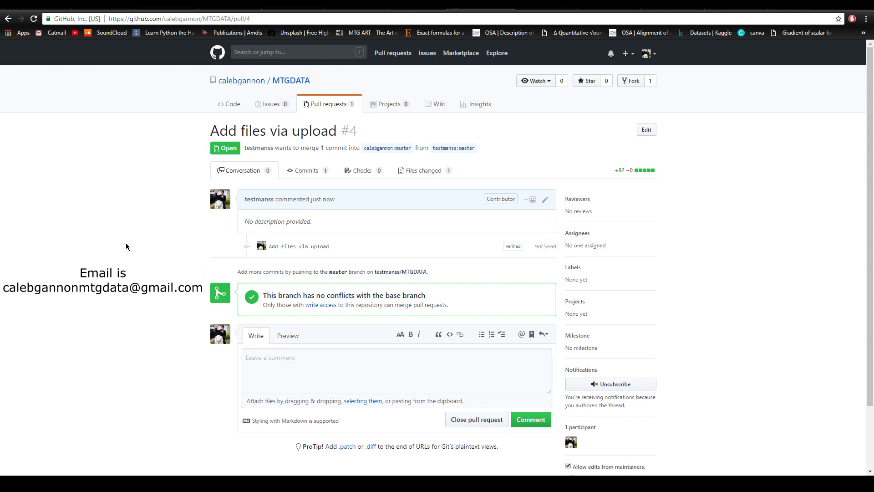
{"action": "mouse_move", "coordinate": [127, 277]}
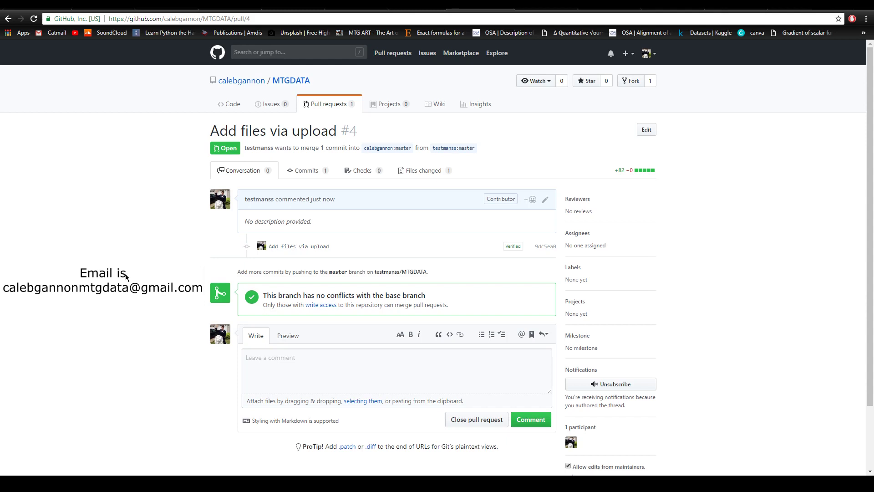
{"action": "mouse_move", "coordinate": [190, 225]}
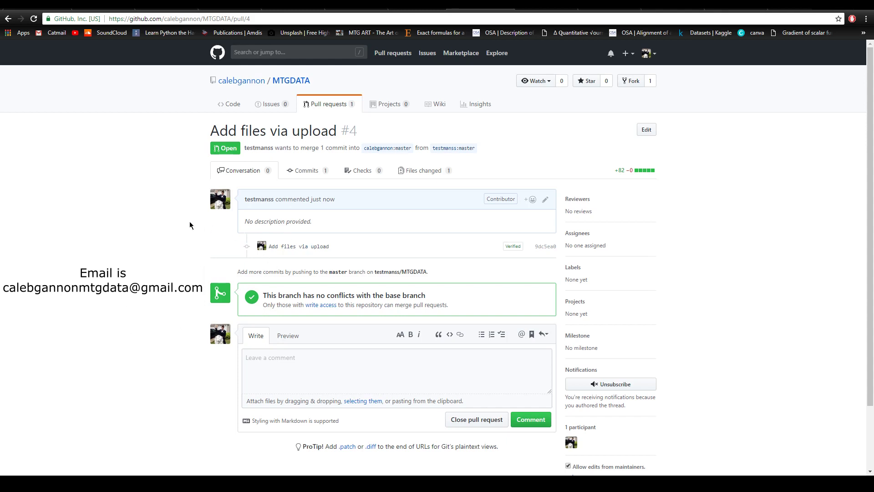